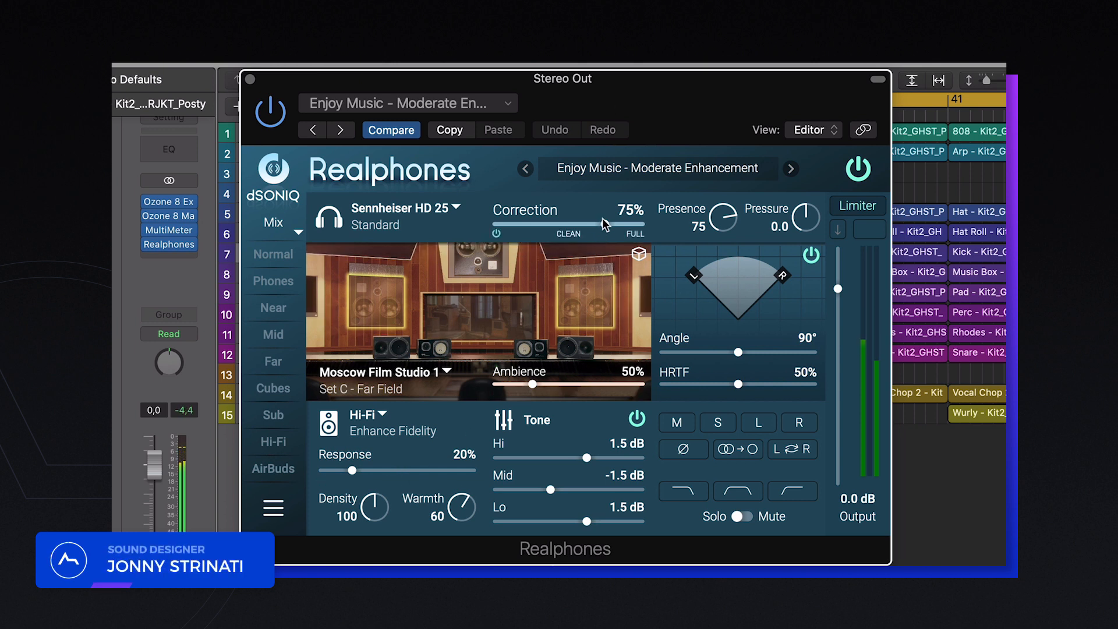
# Raise correction to 77%, increase presence, pressure and ambience, and select Set A - Near Field.
pyautogui.moveTo(603, 224); pyautogui.dragTo(524, 222)
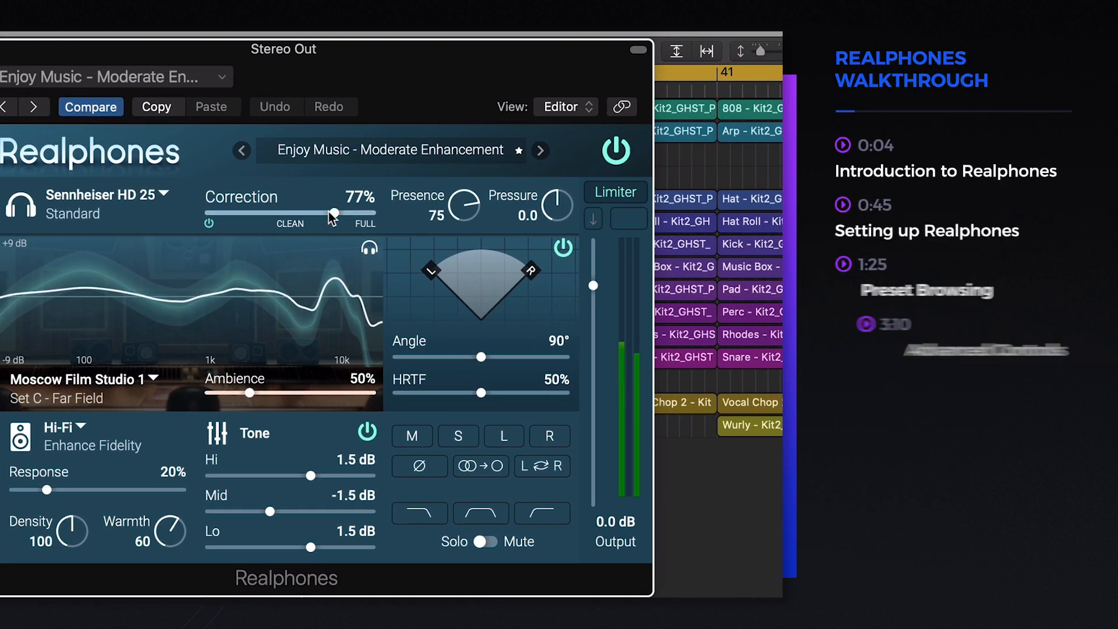
pyautogui.moveTo(470, 207); pyautogui.dragTo(483, 200)
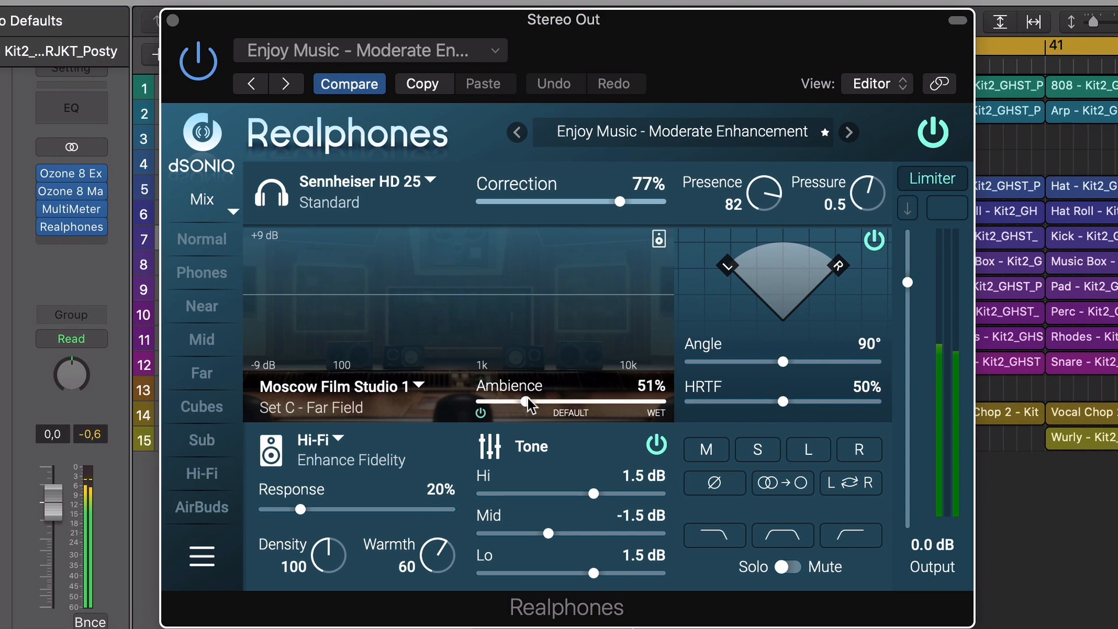
pyautogui.moveTo(526, 401); pyautogui.dragTo(535, 401)
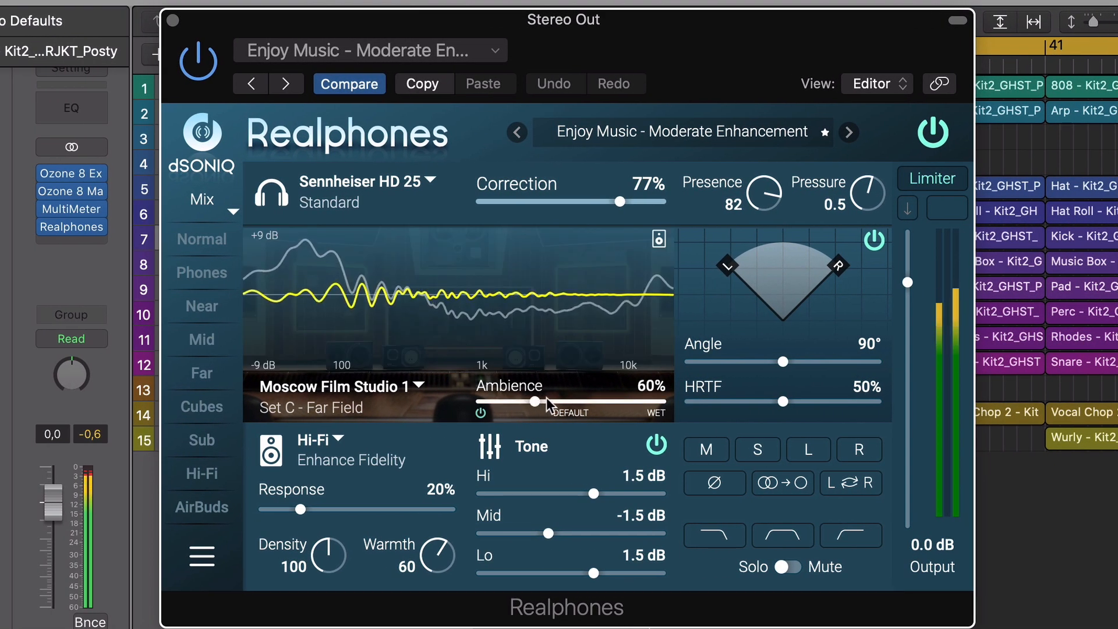
pyautogui.click(336, 386)
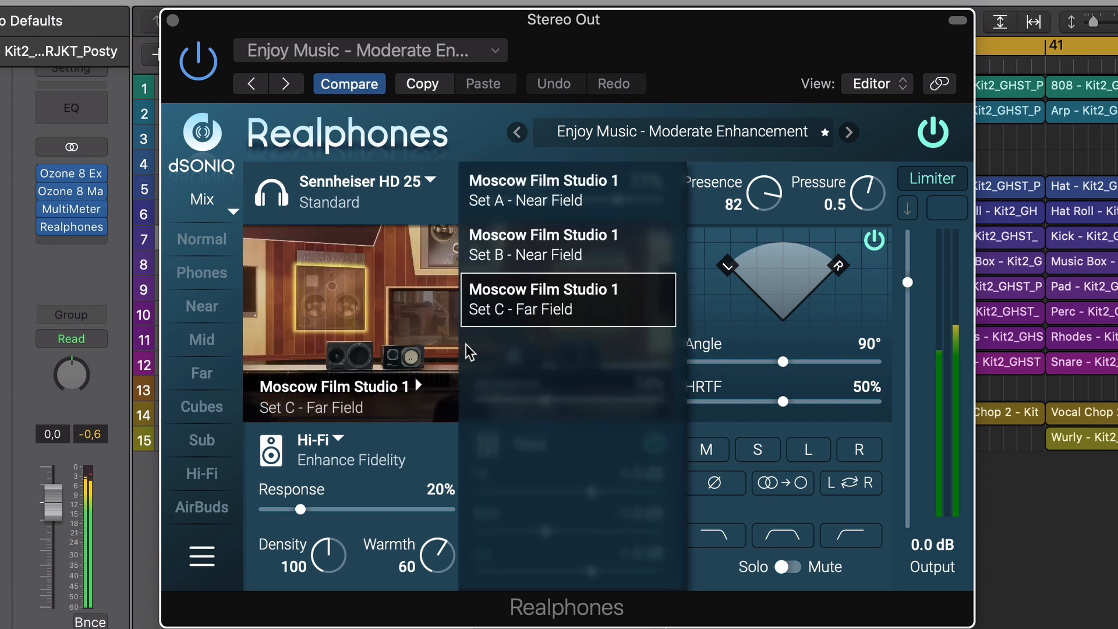
pyautogui.click(543, 190)
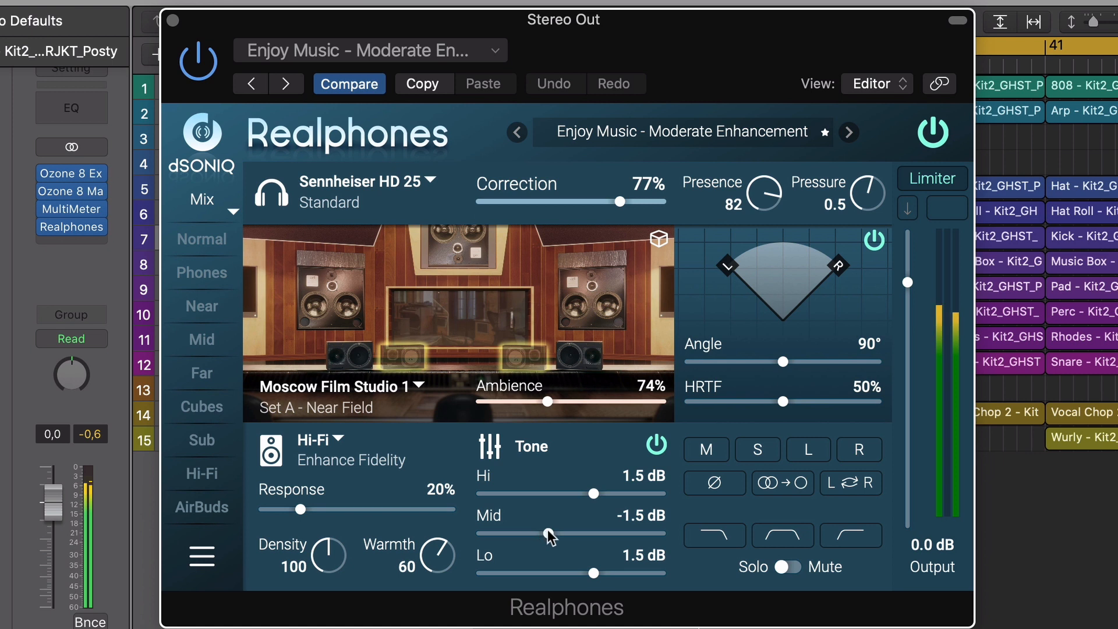
# Soften the tone by reducing the mid cut and settling the high boost at 0.9 dB.
pyautogui.moveTo(549, 534); pyautogui.dragTo(563, 533)
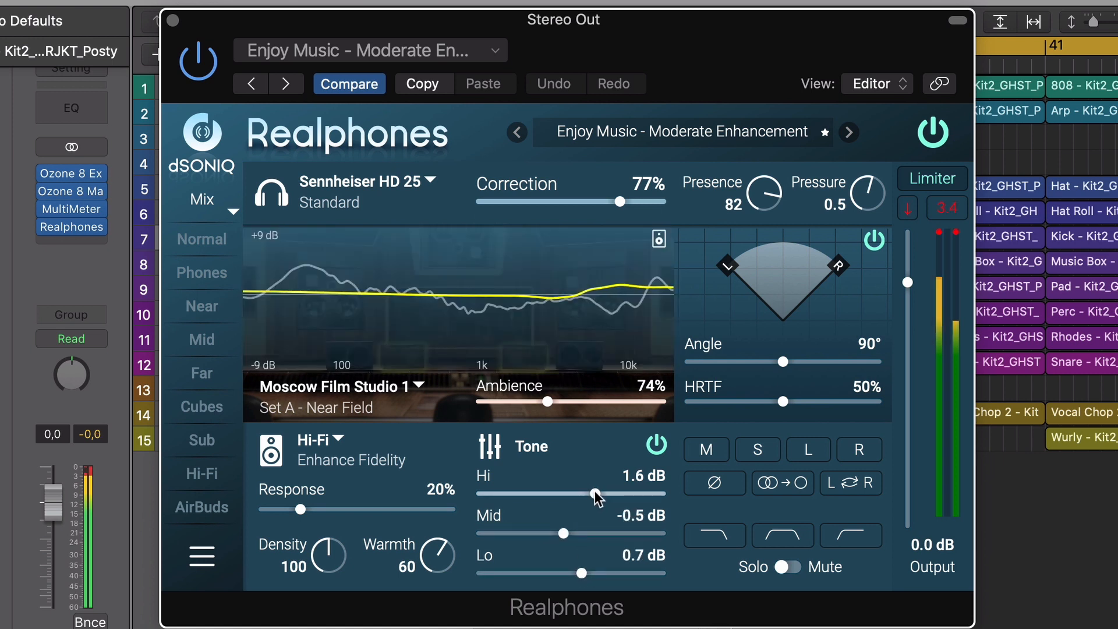
pyautogui.moveTo(591, 493); pyautogui.dragTo(606, 493)
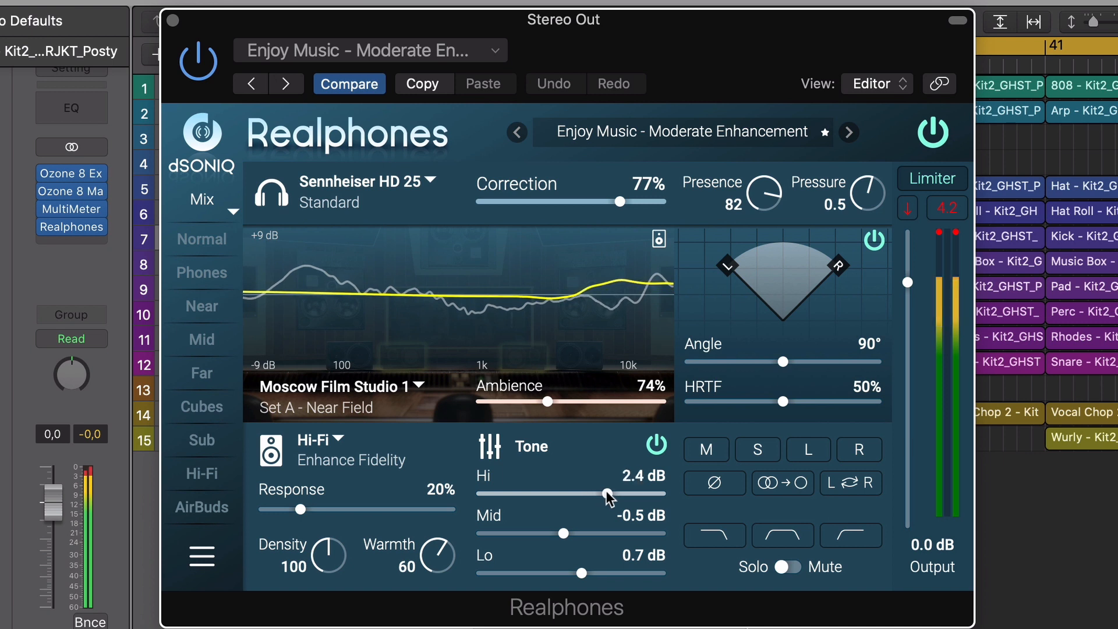
pyautogui.moveTo(606, 495); pyautogui.dragTo(583, 495)
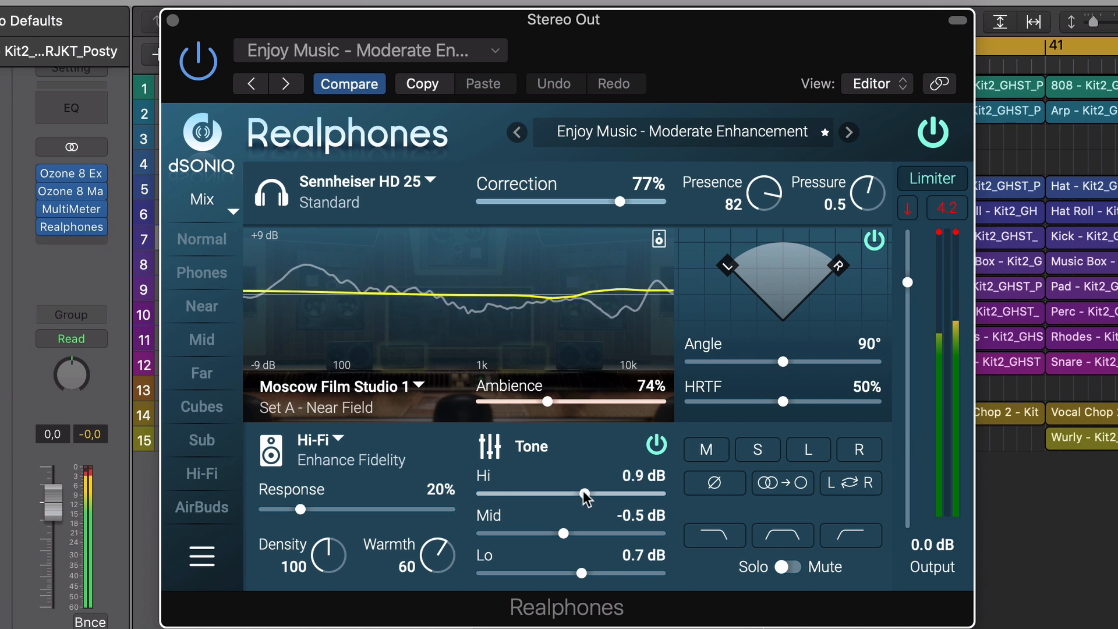
# Simulate American 4.25" Cubes speakers with response set to 17%.
pyautogui.click(318, 447)
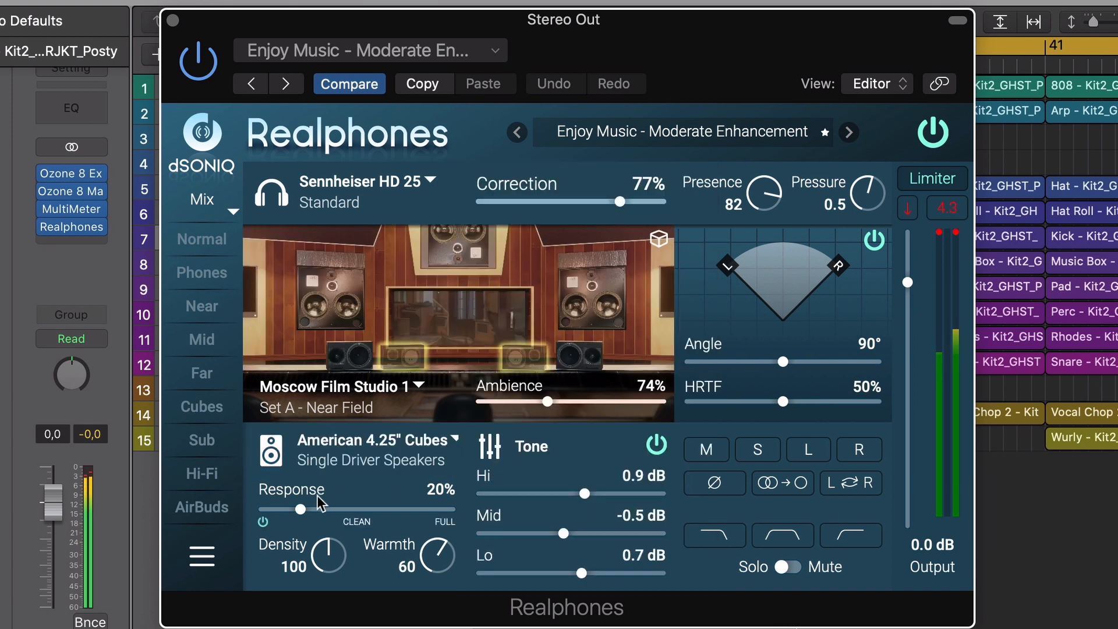
pyautogui.moveTo(293, 508); pyautogui.dragTo(363, 509)
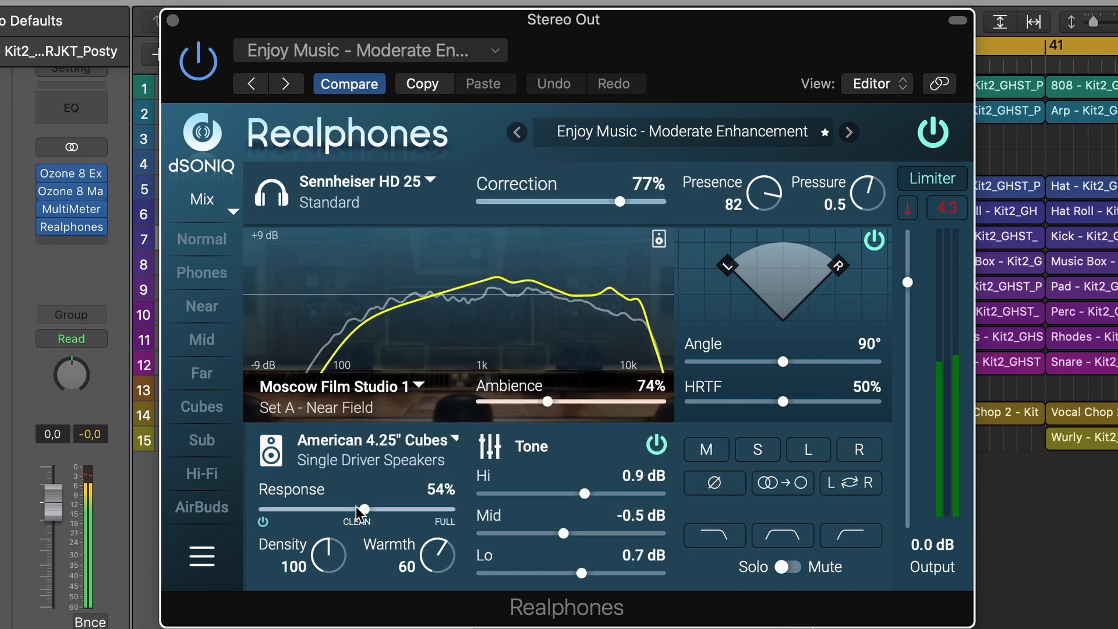
pyautogui.moveTo(366, 509); pyautogui.dragTo(287, 509)
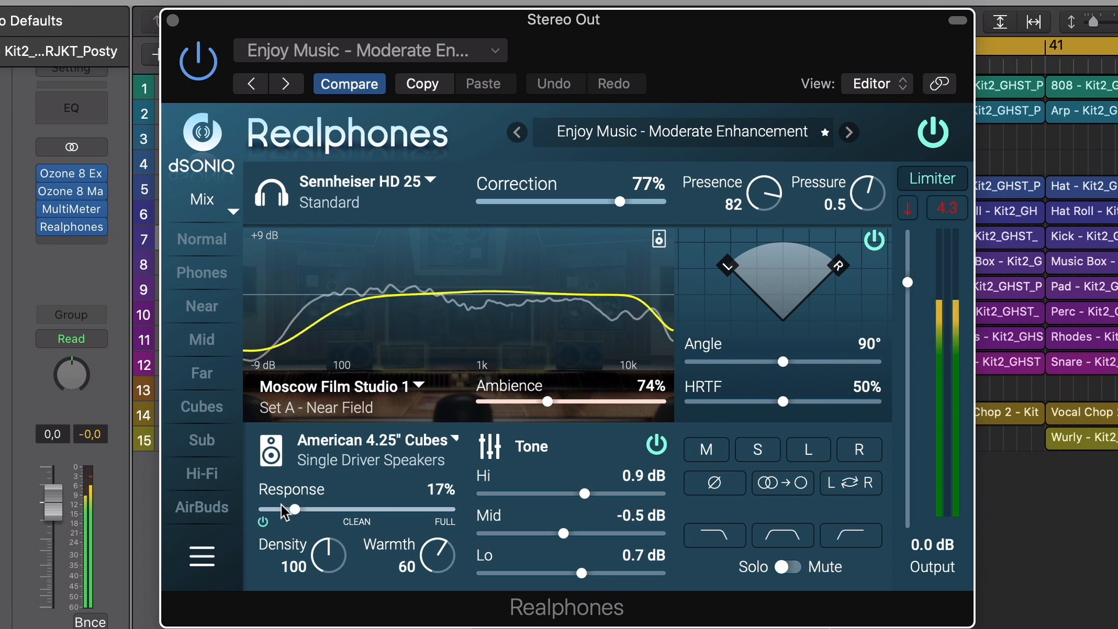
pyautogui.moveTo(292, 509); pyautogui.dragTo(285, 509)
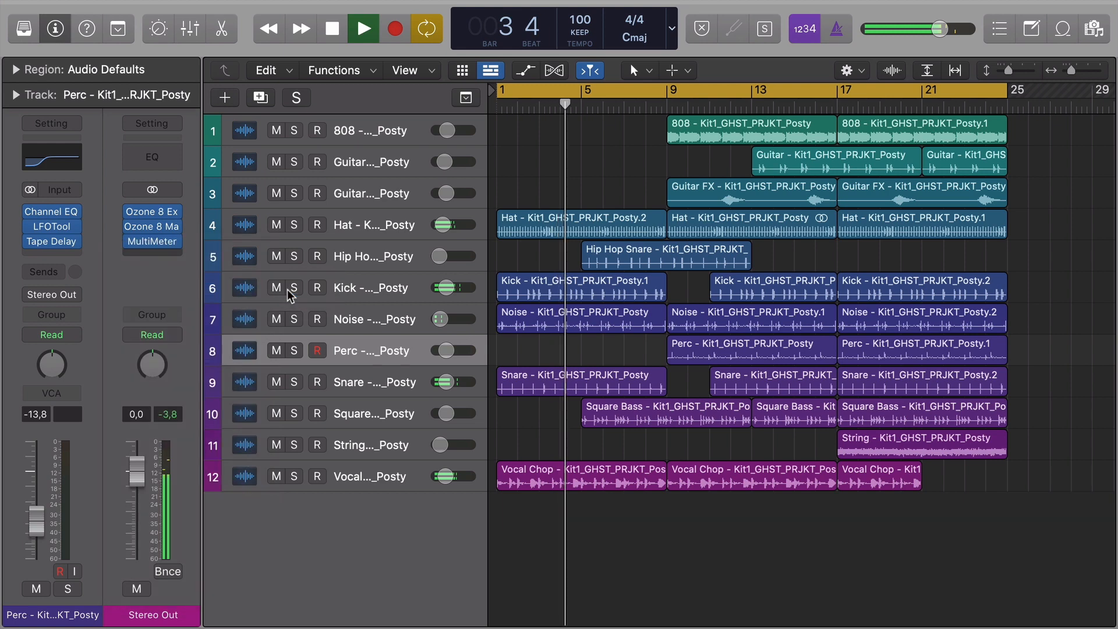
# Insert dSONIQ Realphones into an empty Audio FX slot on the Stereo Out channel.
pyautogui.click(152, 241)
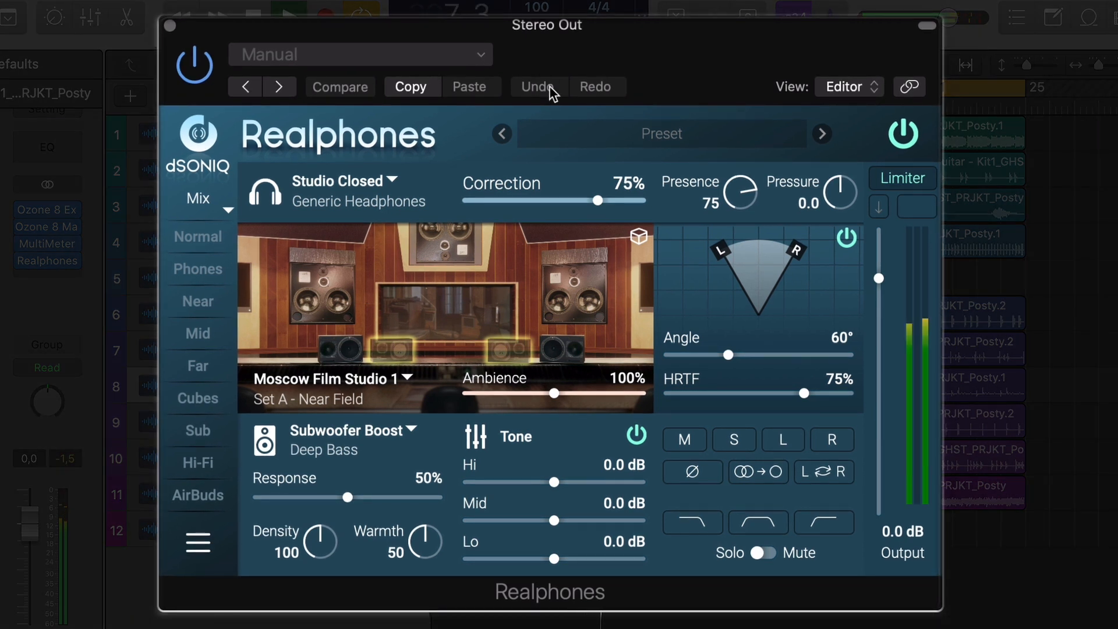
# Open the headphone model list offering Studio Closed, Studio Open and Sennheiser HD 25.
pyautogui.click(349, 180)
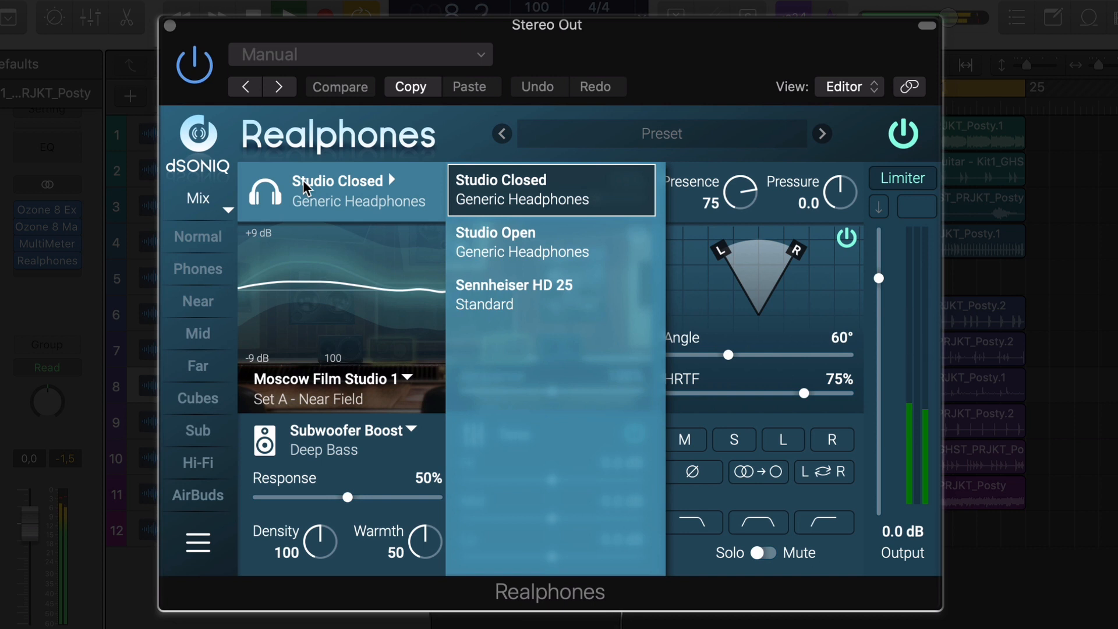
pyautogui.moveTo(506, 244)
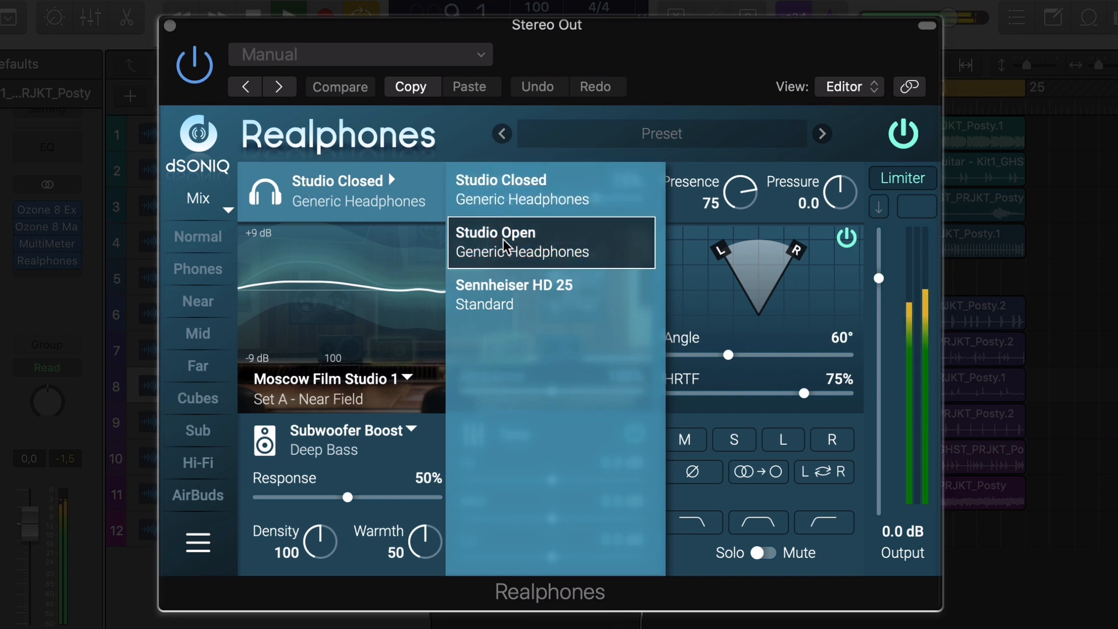
pyautogui.moveTo(517, 293)
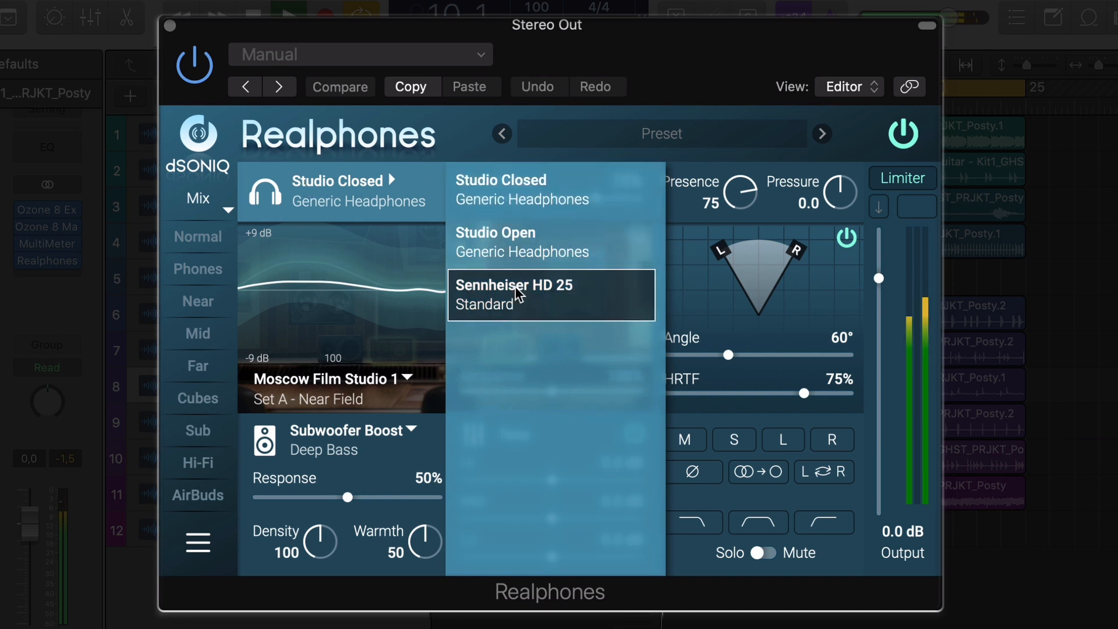
pyautogui.moveTo(596, 301)
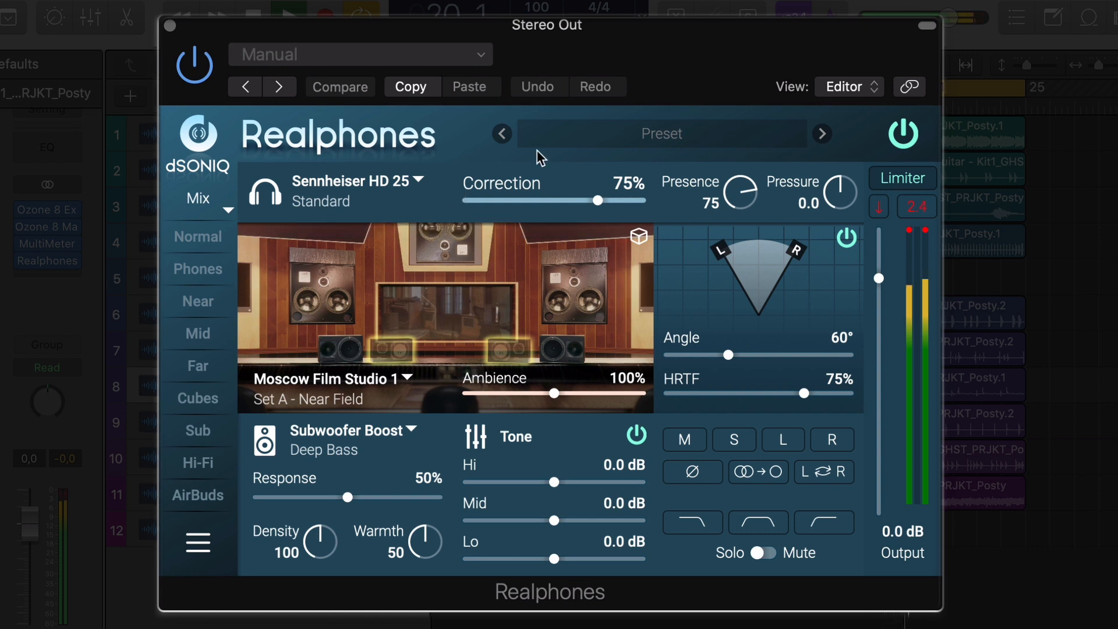
# Load Mixing Light - Clean Correction - Extended Width, then the Mix Check - Earbuds preset.
pyautogui.click(661, 133)
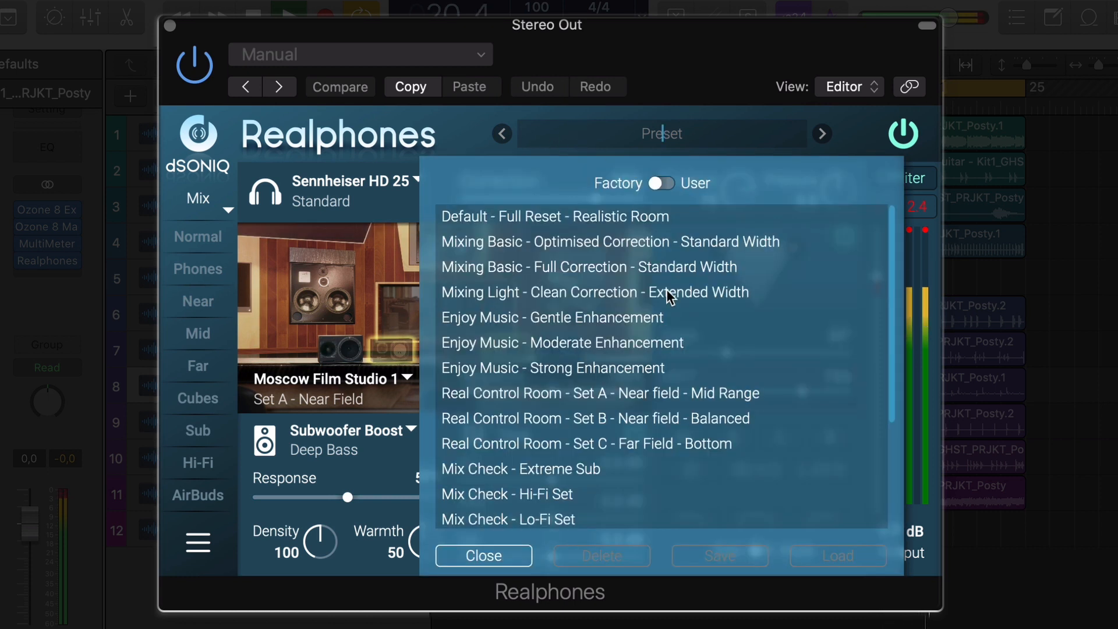
pyautogui.scroll(-3)
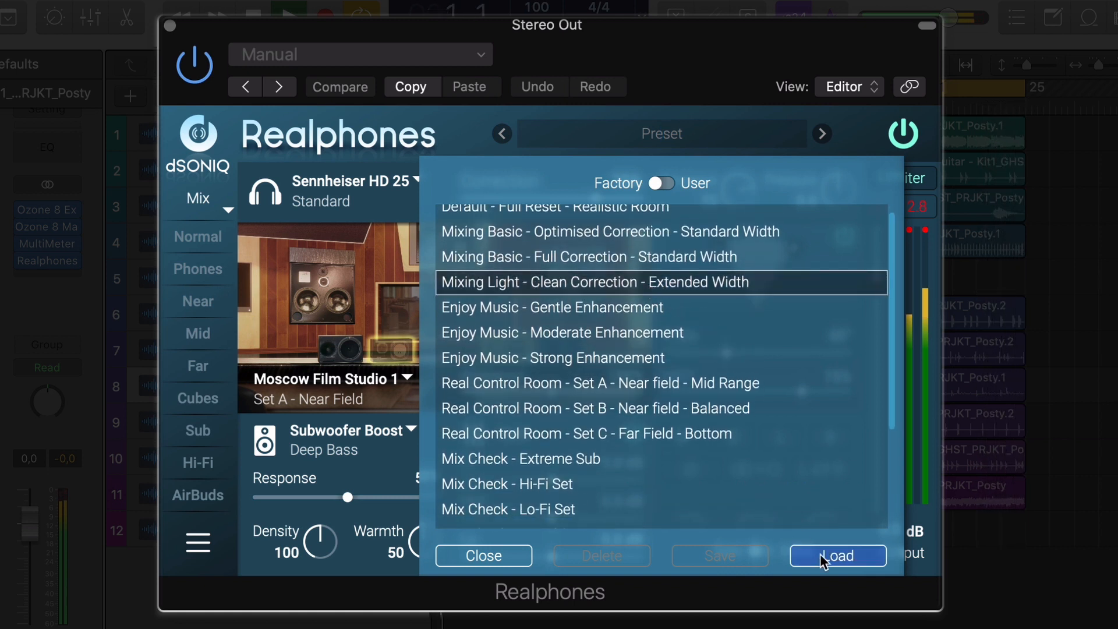
pyautogui.click(835, 556)
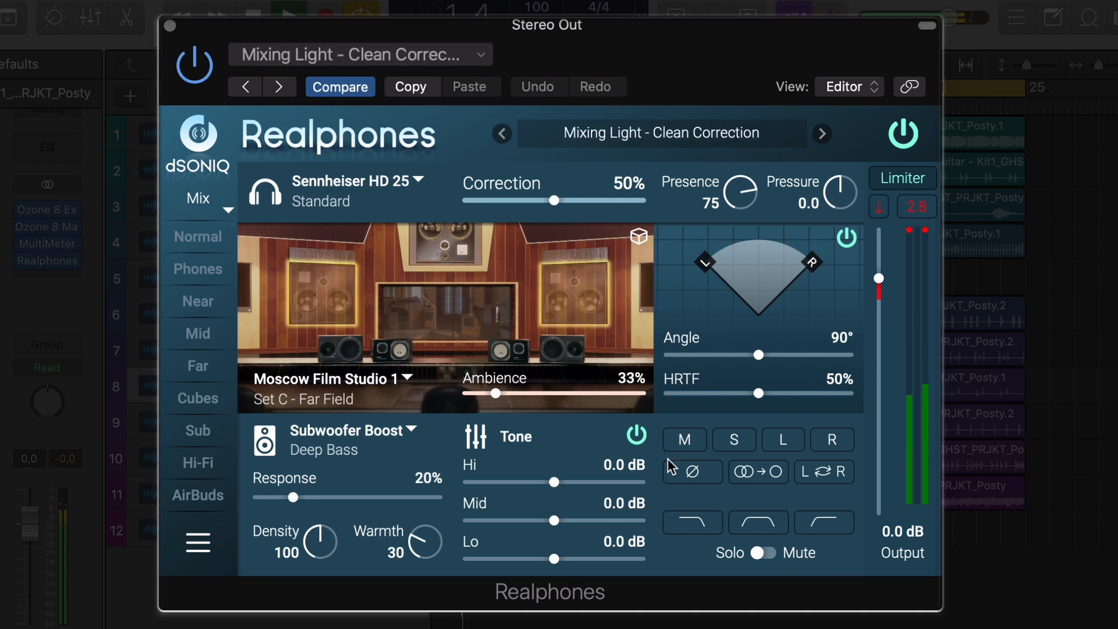
pyautogui.click(660, 133)
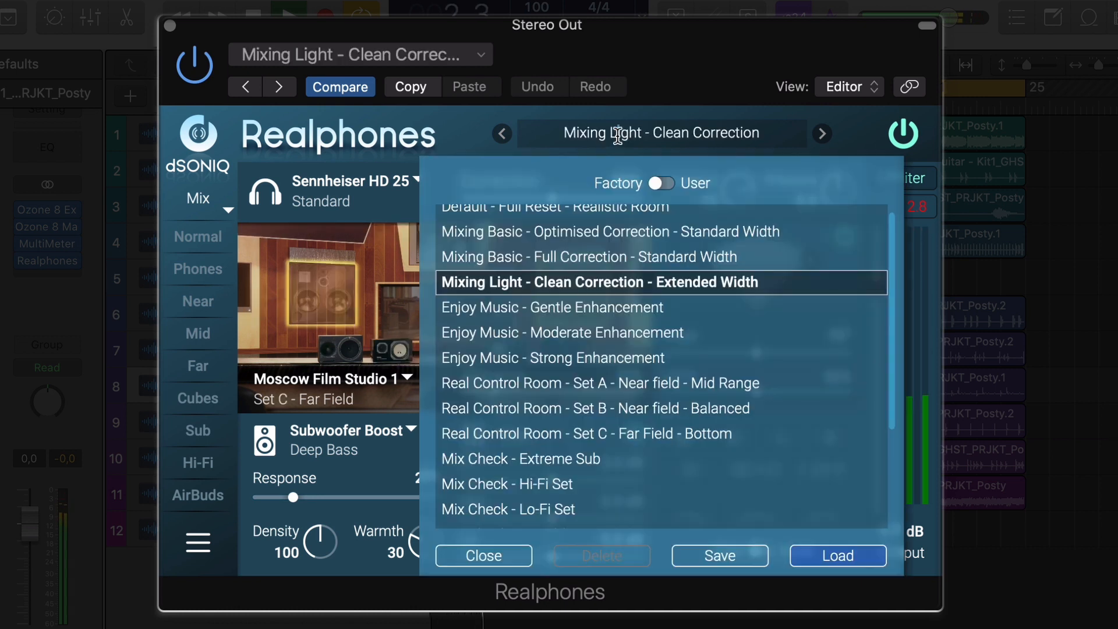
pyautogui.scroll(-3)
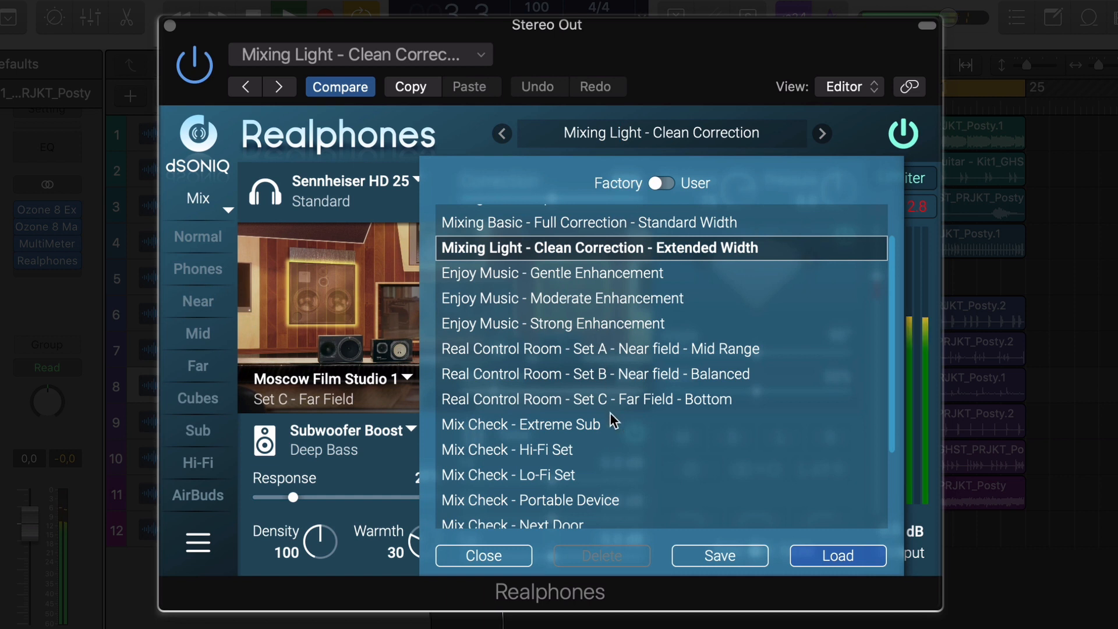
pyautogui.scroll(-3)
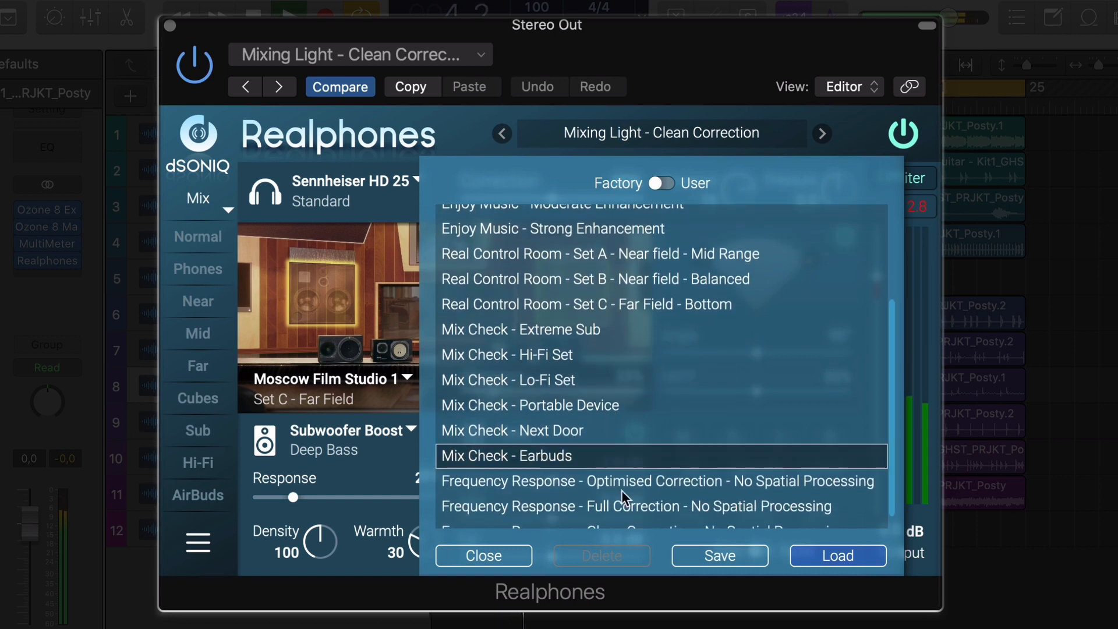
pyautogui.click(837, 555)
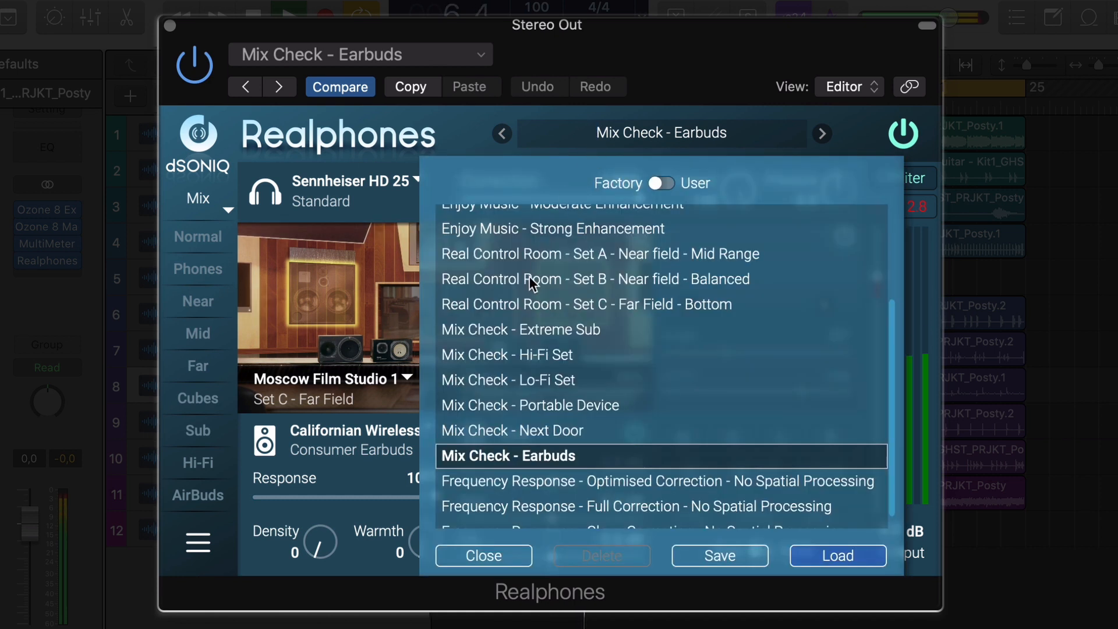
# Load Real Control Room - Set B, then finish on Mixing Basic - Optimised Correction.
pyautogui.click(595, 279)
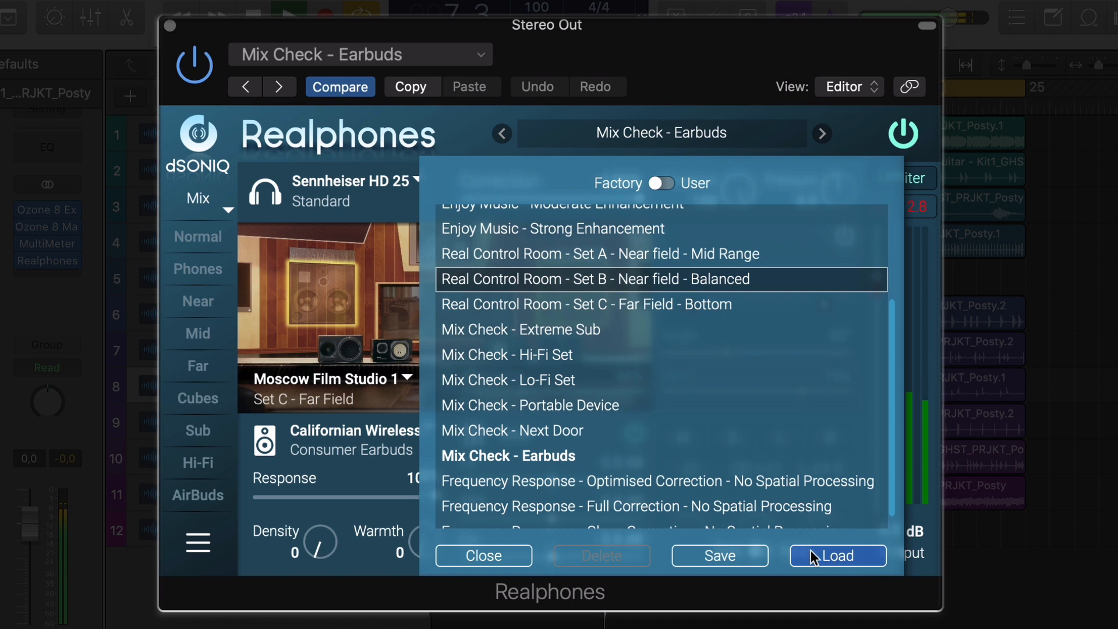
pyautogui.click(836, 555)
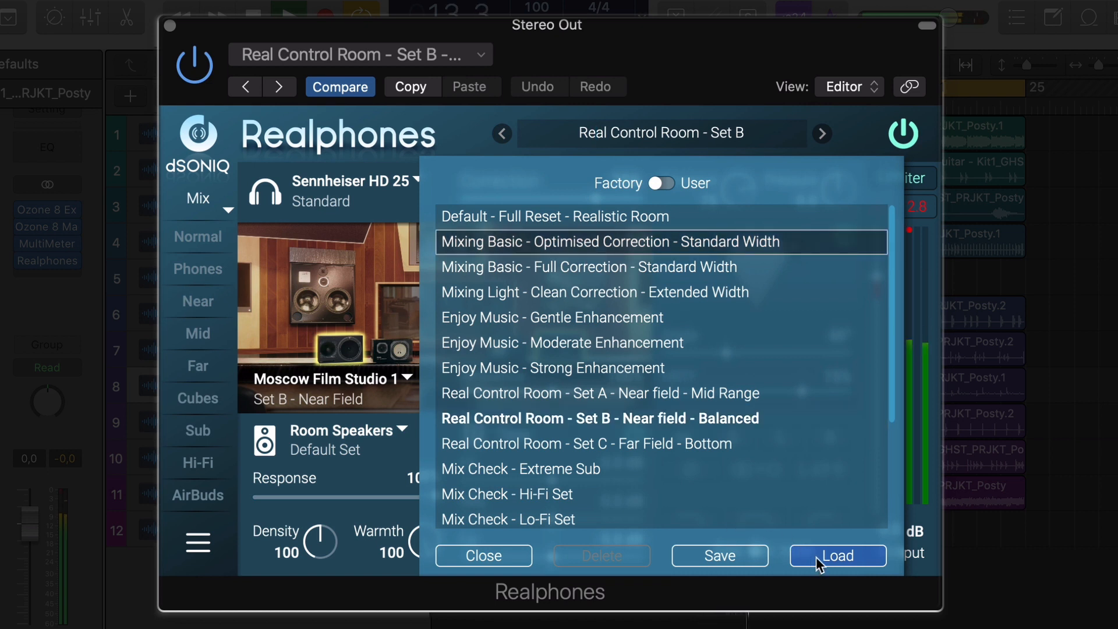
pyautogui.click(837, 555)
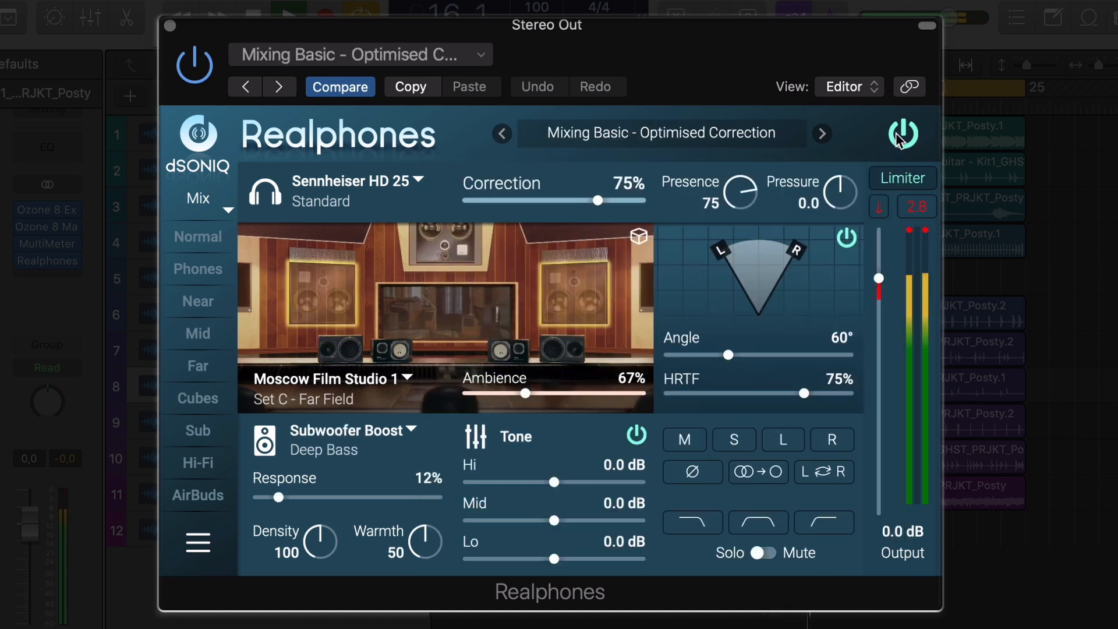
pyautogui.click(903, 134)
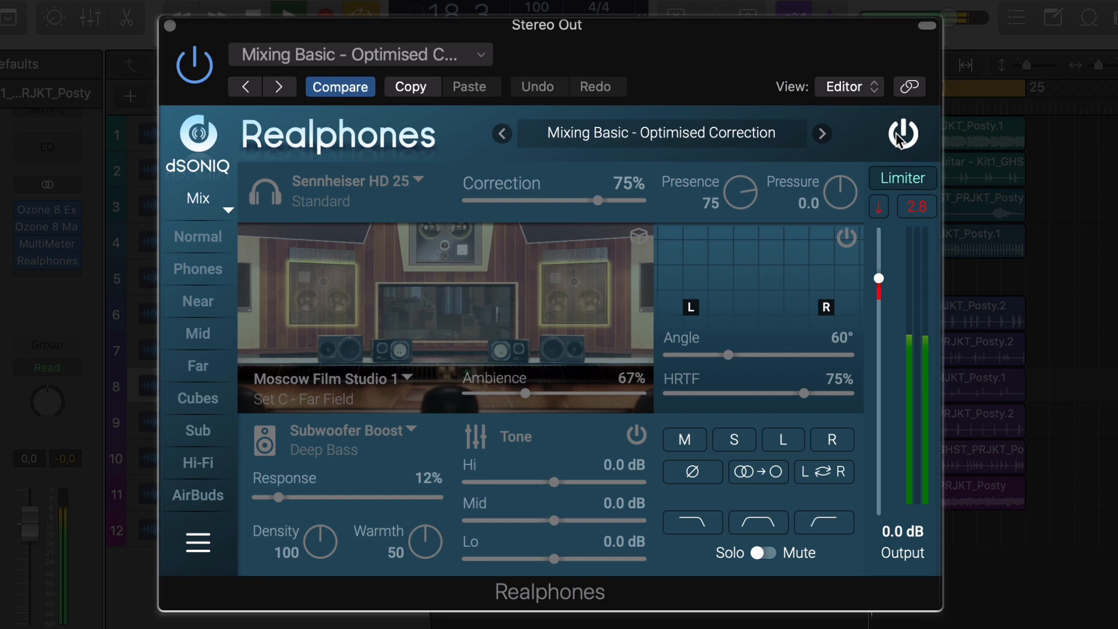
pyautogui.click(845, 238)
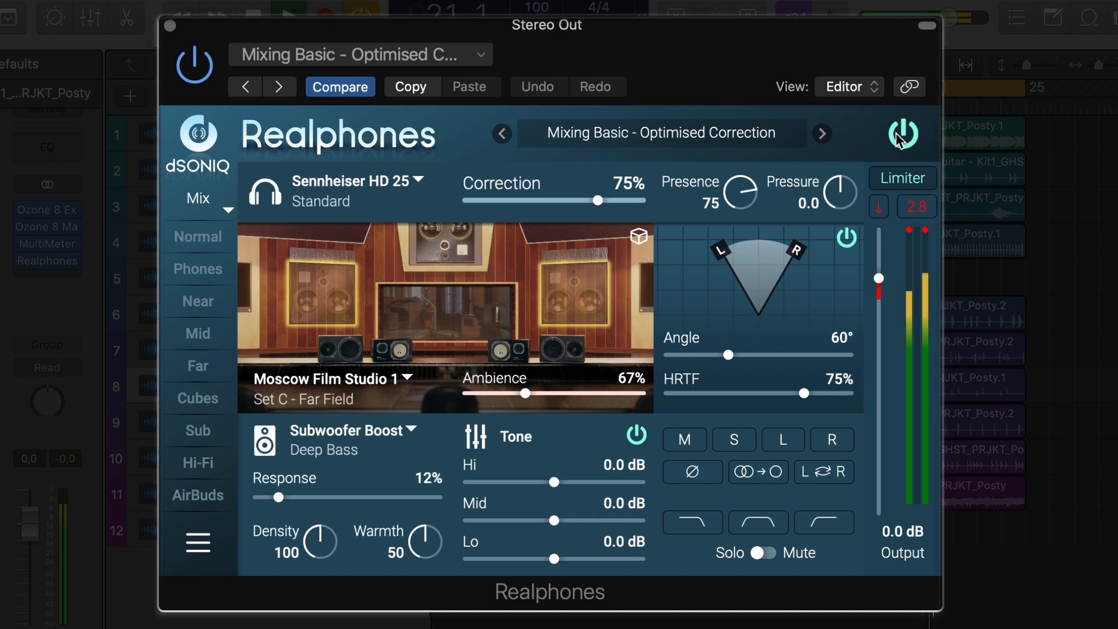
pyautogui.click(662, 133)
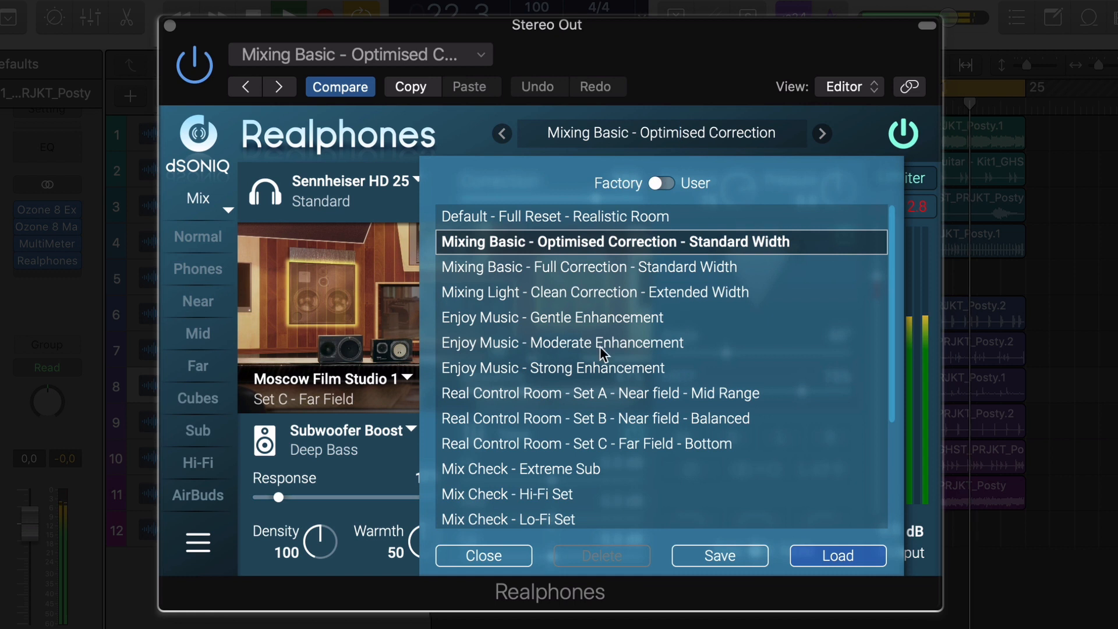
# Find Mix Check - Lo-Fi Set in the preset browser and load it.
pyautogui.scroll(-3)
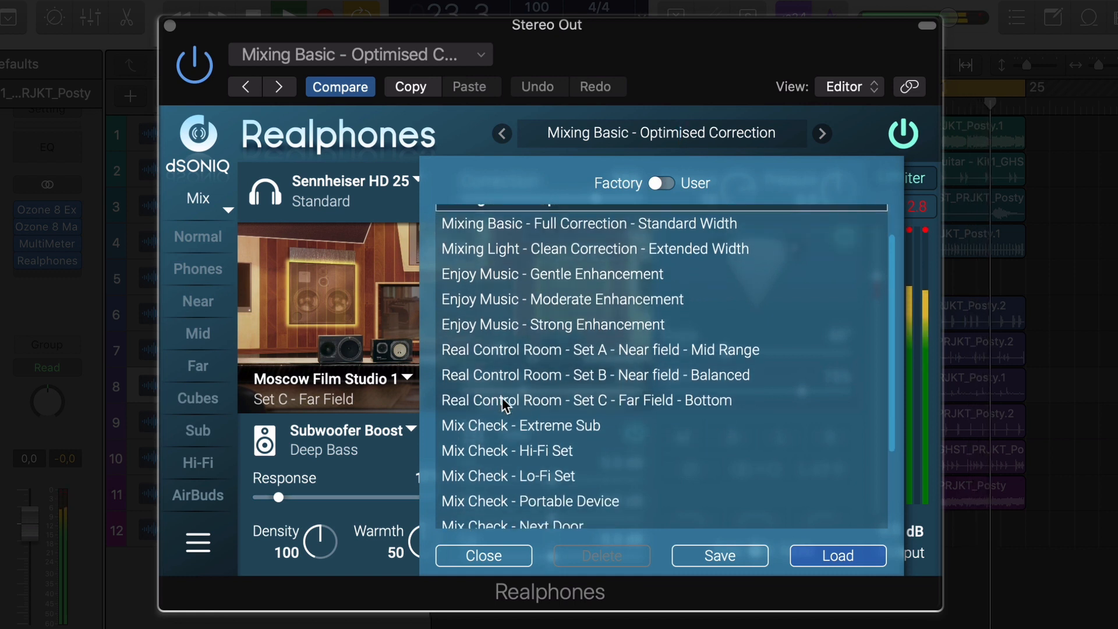
pyautogui.scroll(-3)
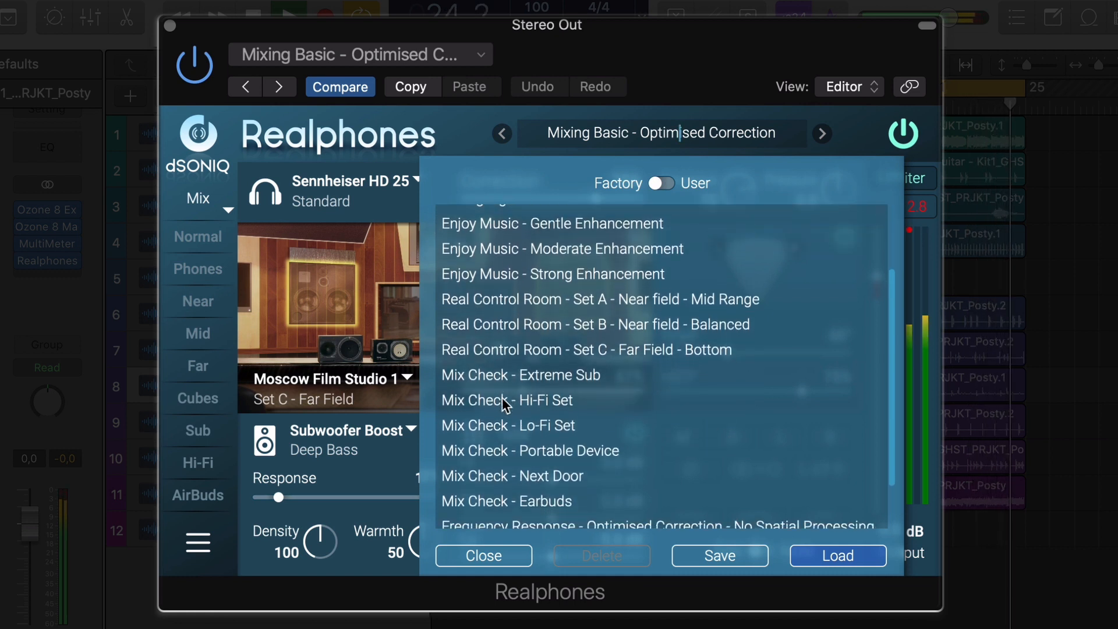
pyautogui.scroll(-3)
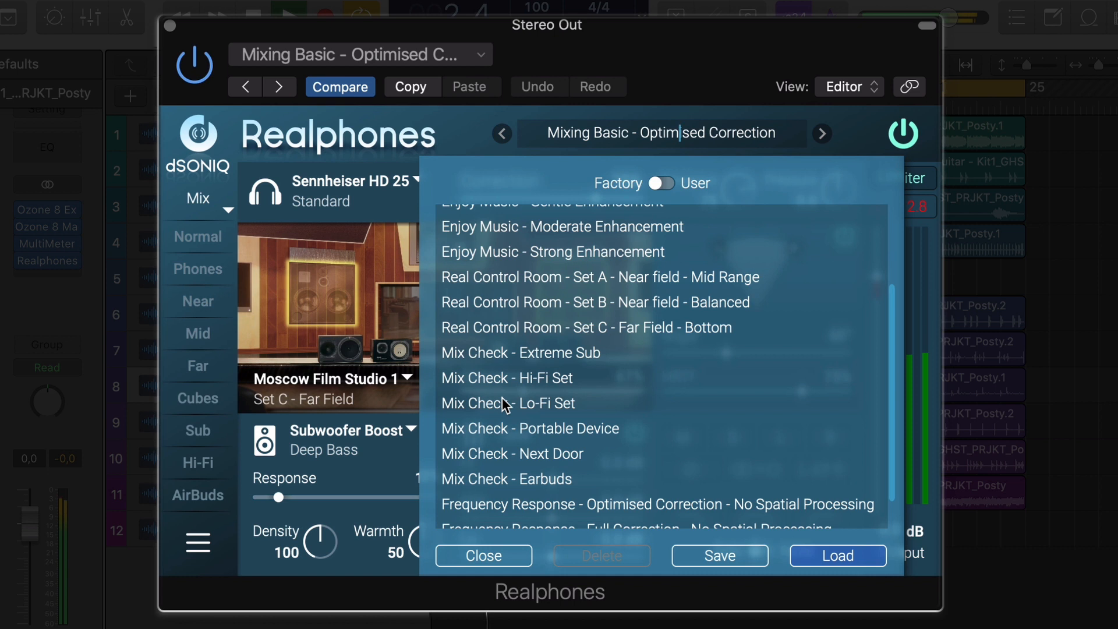
pyautogui.click(508, 403)
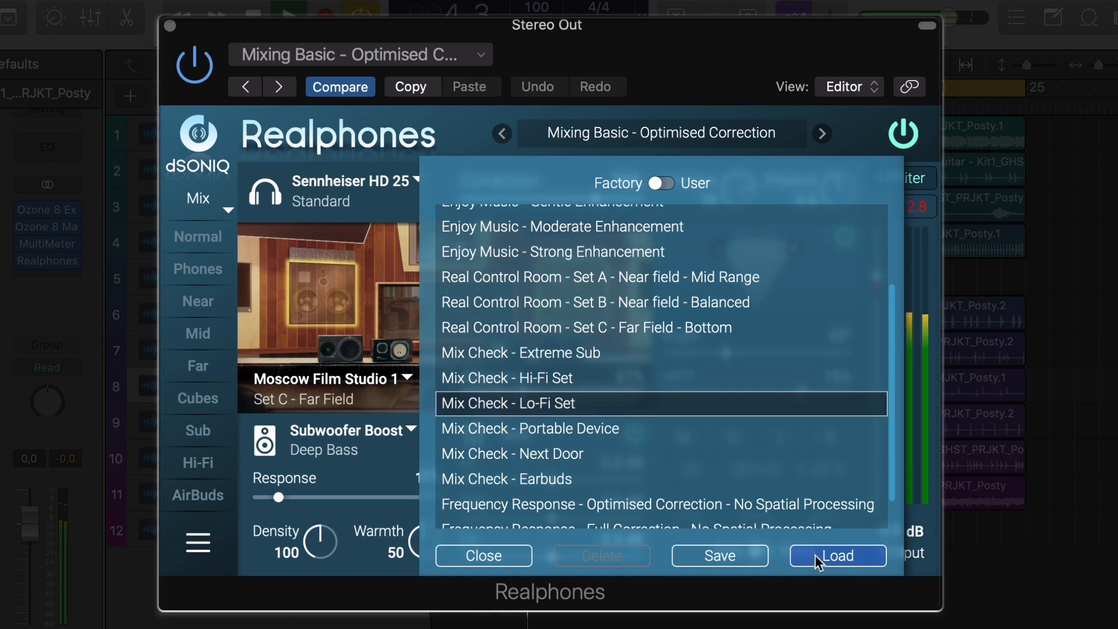
pyautogui.click(838, 555)
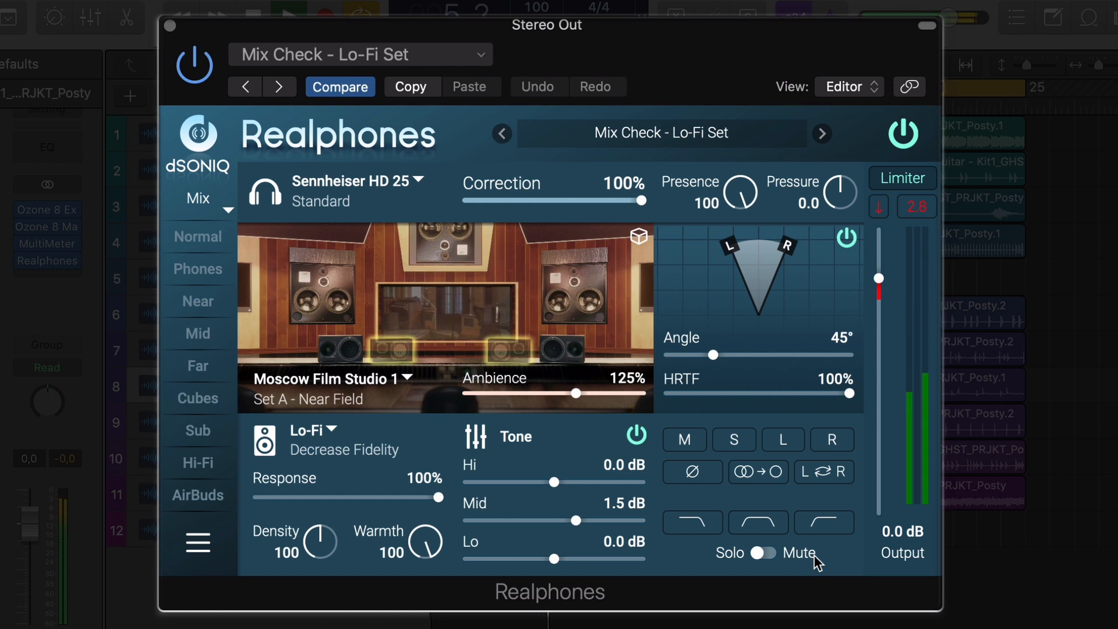
pyautogui.moveTo(624, 157)
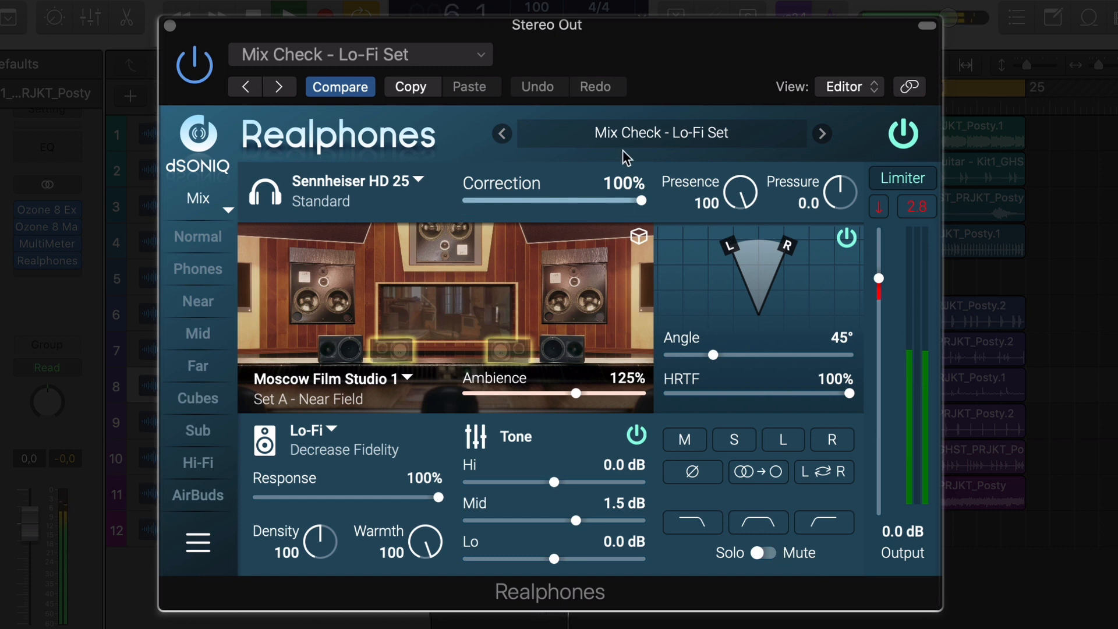
pyautogui.click(902, 133)
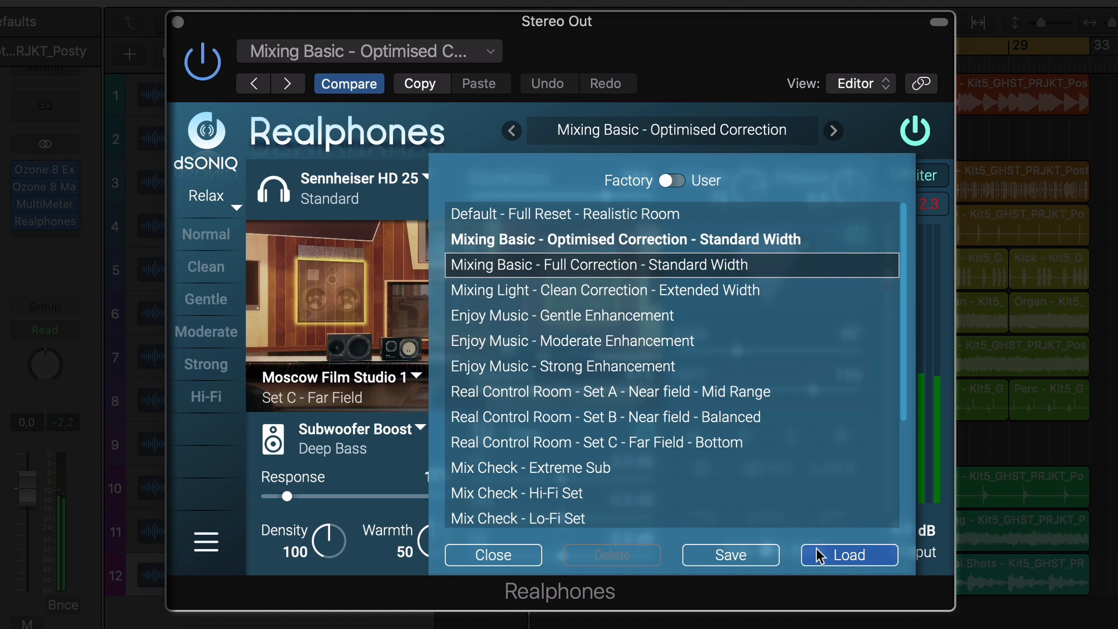
# Load Mixing Basic - Full Correction, leave correction at 76% and lower Presence to 93.
pyautogui.click(848, 555)
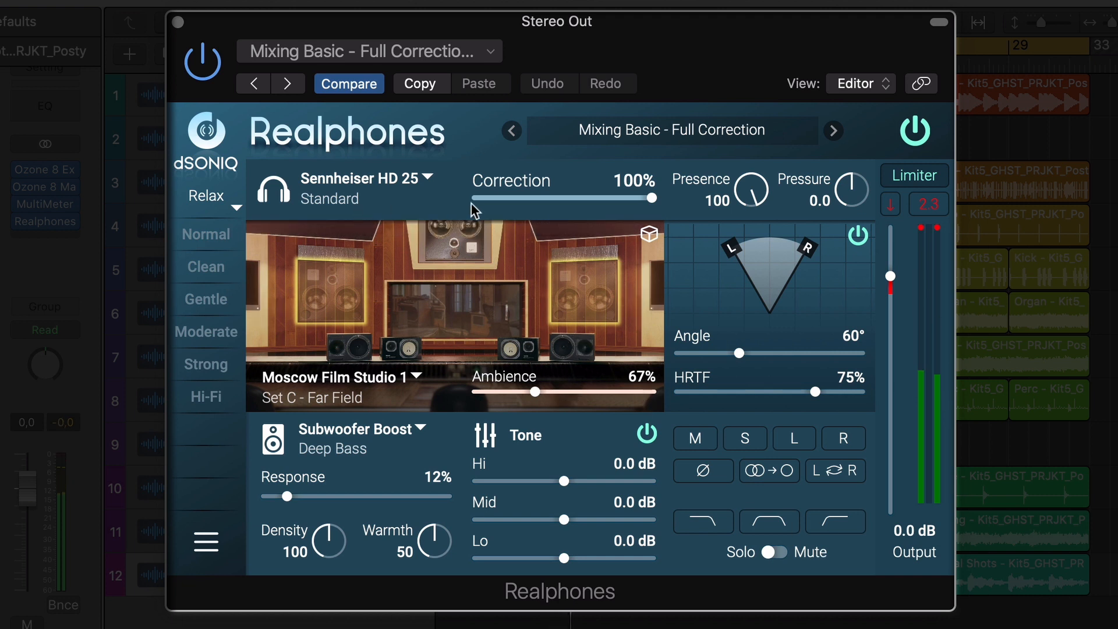
pyautogui.moveTo(651, 198); pyautogui.dragTo(608, 198)
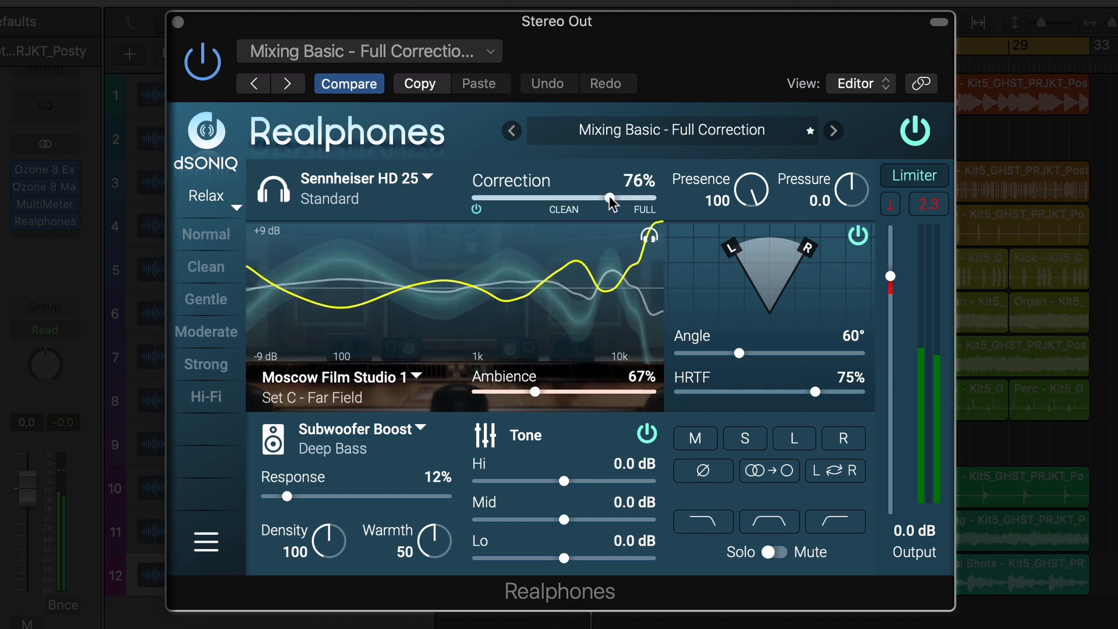
pyautogui.moveTo(606, 199); pyautogui.dragTo(476, 199)
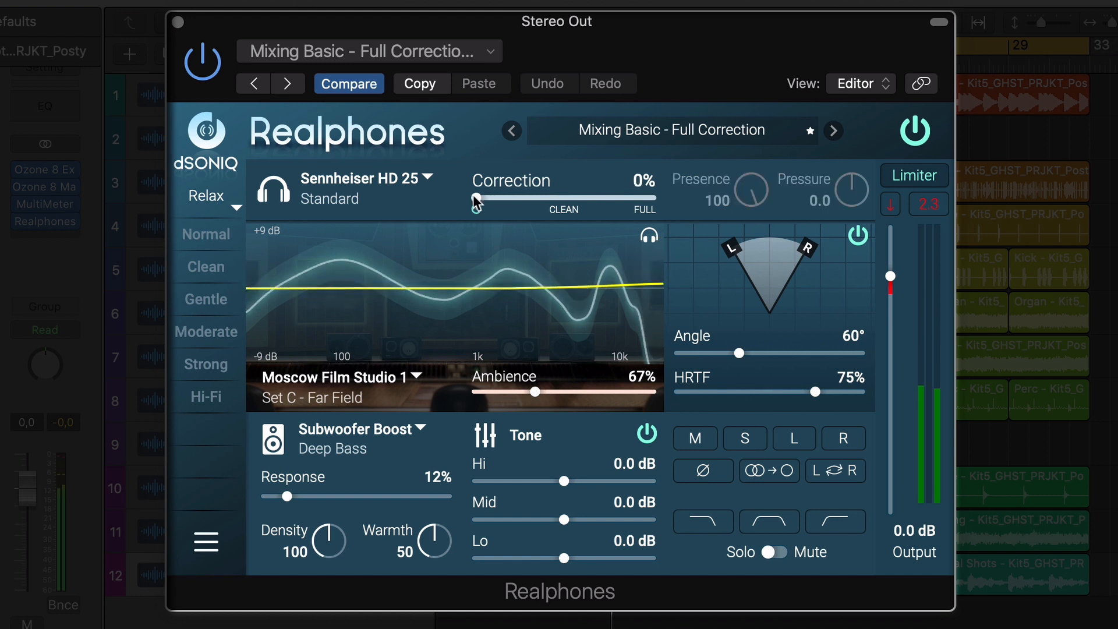
pyautogui.moveTo(474, 198); pyautogui.dragTo(537, 198)
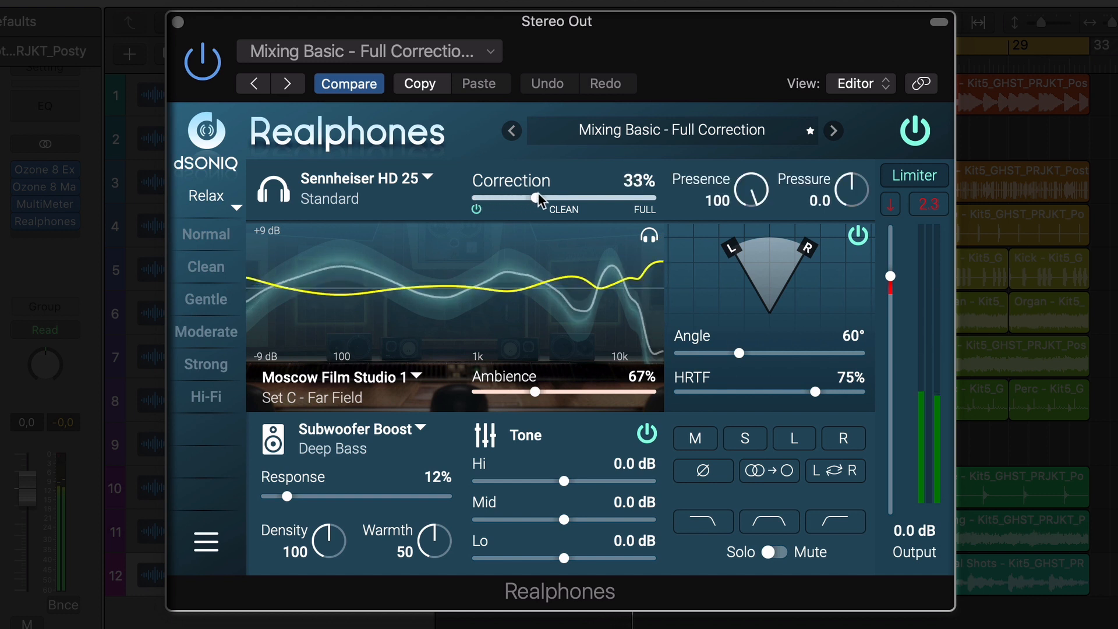
pyautogui.moveTo(535, 197); pyautogui.dragTo(577, 197)
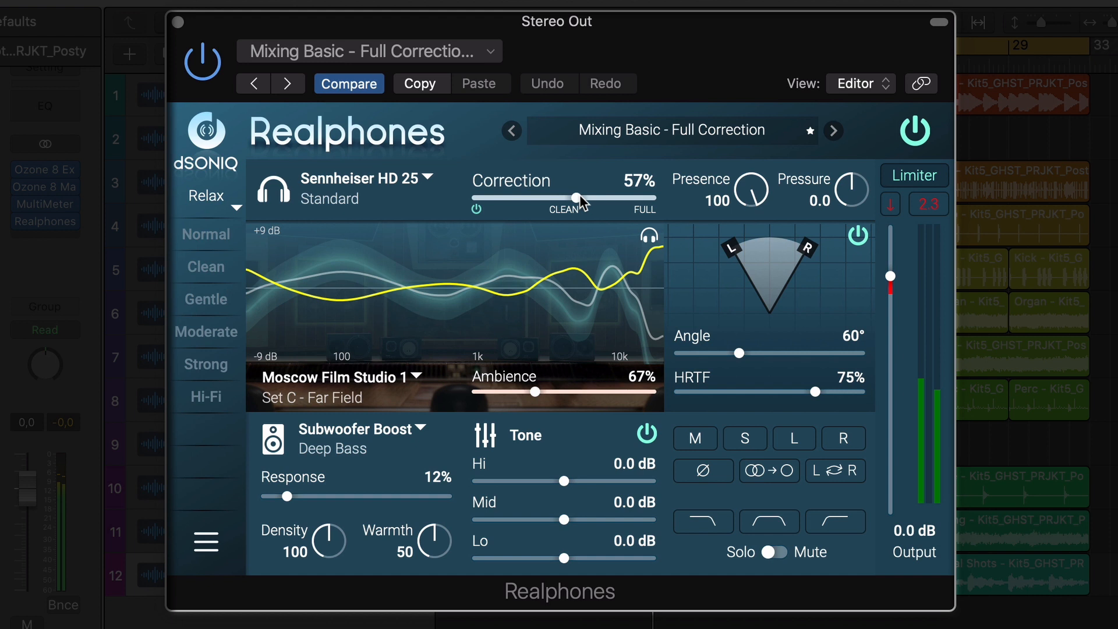
pyautogui.moveTo(575, 198); pyautogui.dragTo(619, 197)
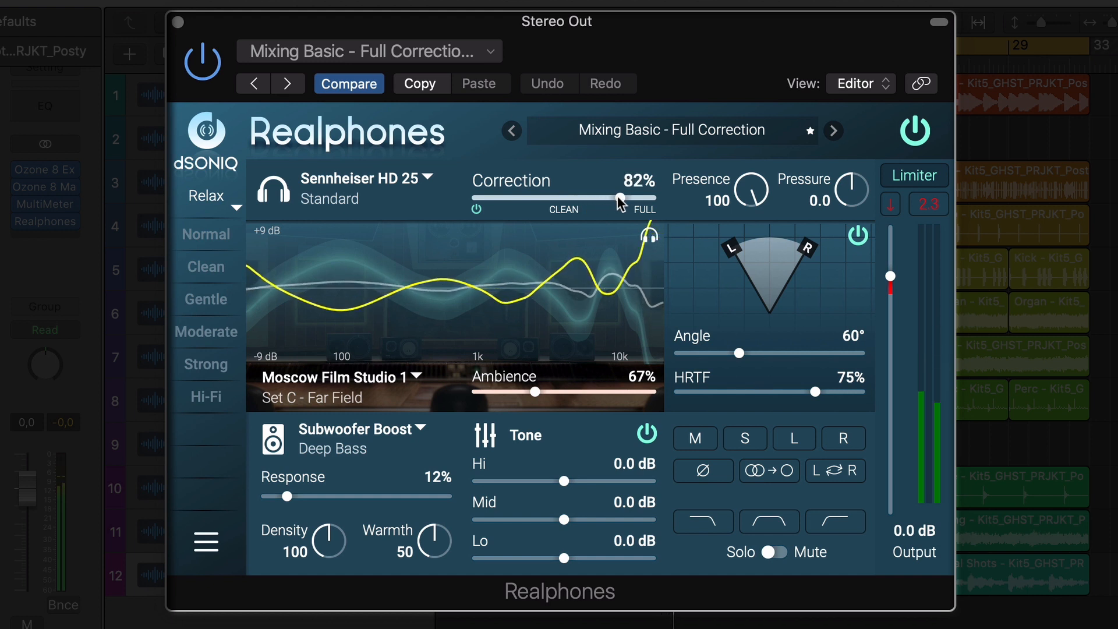
pyautogui.moveTo(619, 200); pyautogui.dragTo(597, 200)
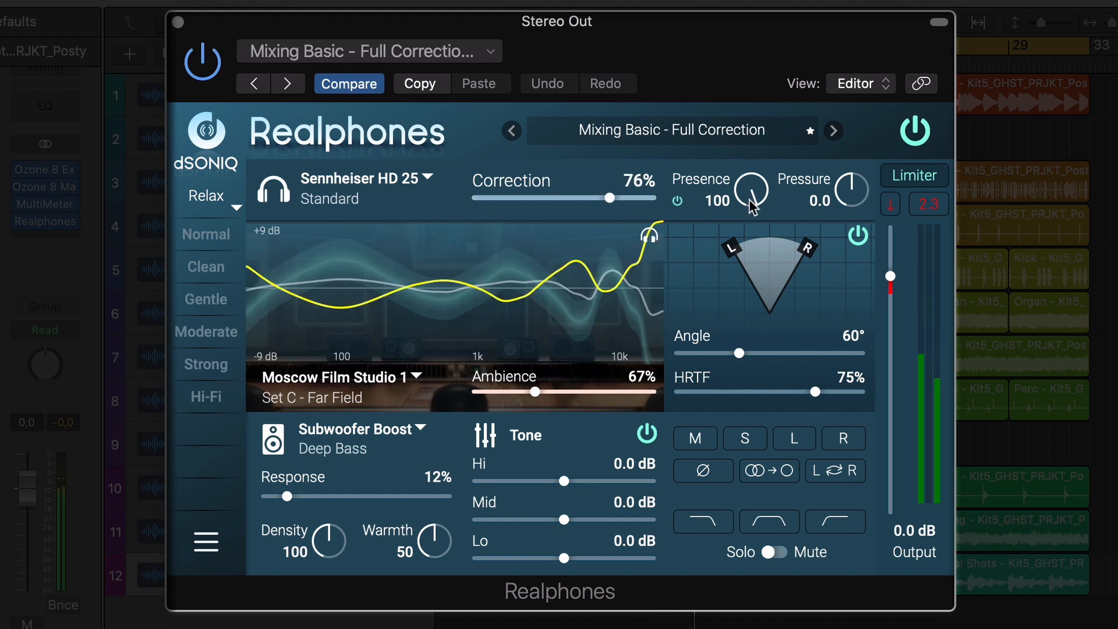
pyautogui.moveTo(750, 193); pyautogui.dragTo(762, 307)
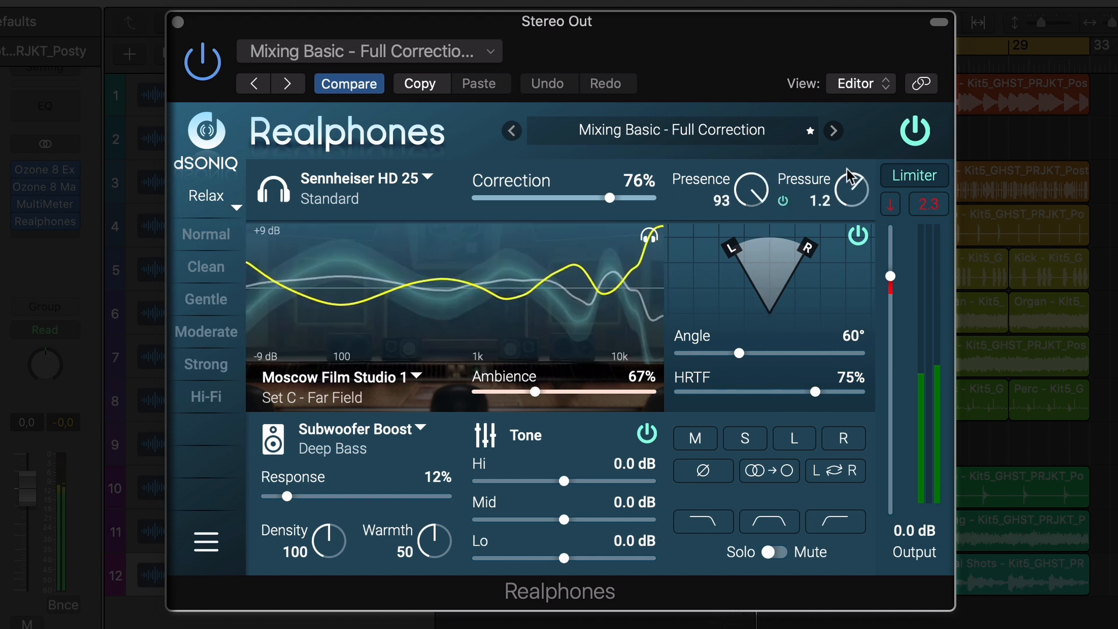
# Set Pressure 0.7, Moscow Film Studio 1 room to Set B - Near Field, Ambience 64%.
pyautogui.moveTo(850, 178); pyautogui.dragTo(850, 207)
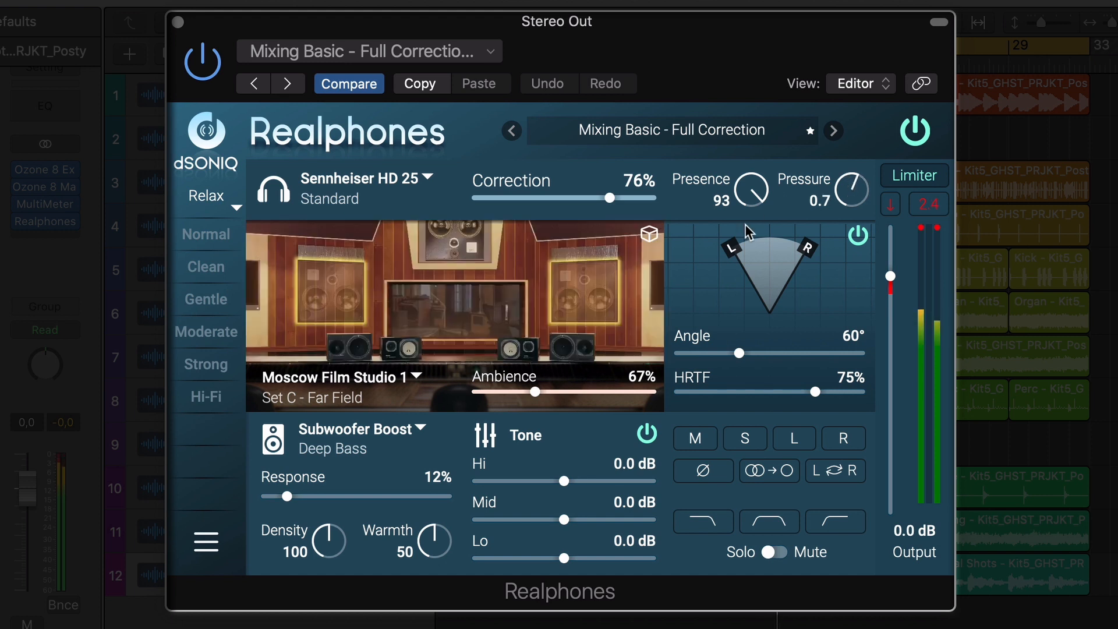
pyautogui.click(340, 385)
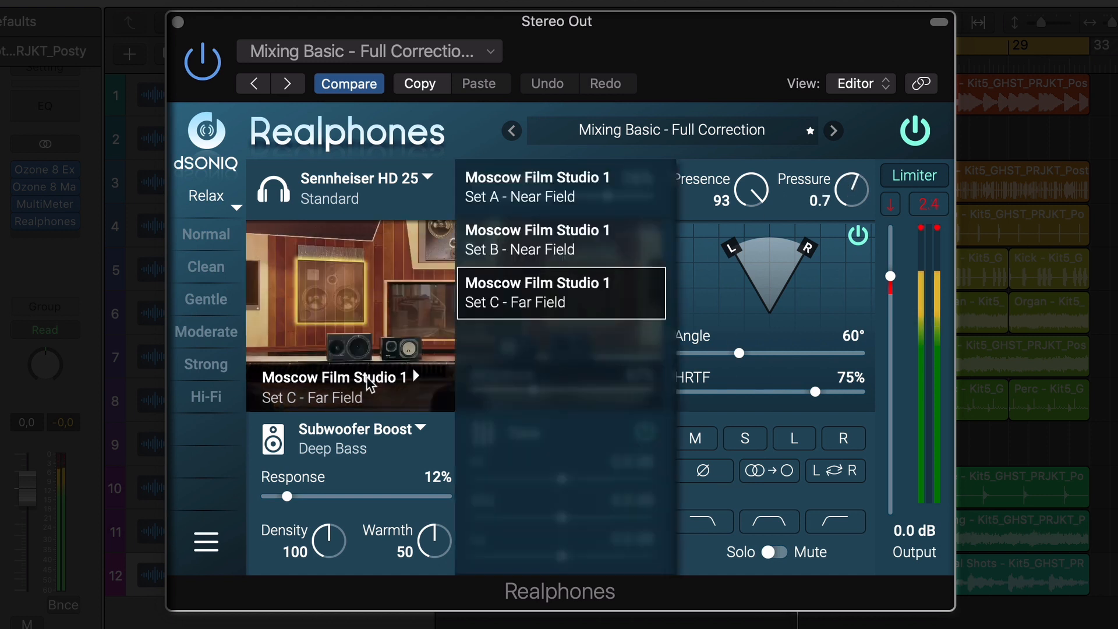
pyautogui.click(536, 239)
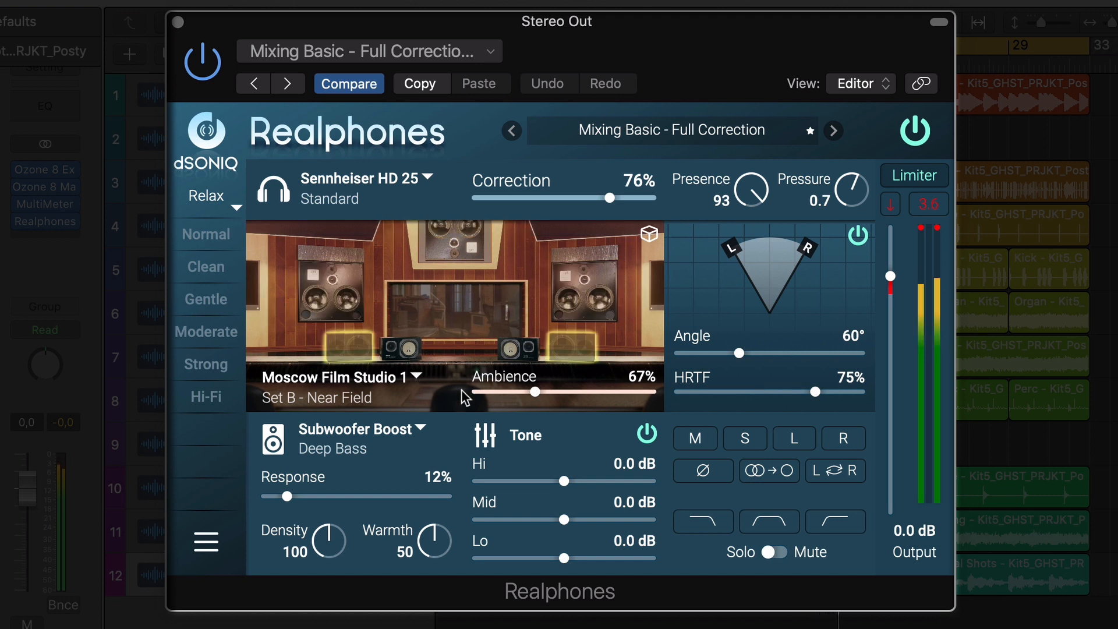
pyautogui.moveTo(540, 392); pyautogui.dragTo(590, 391)
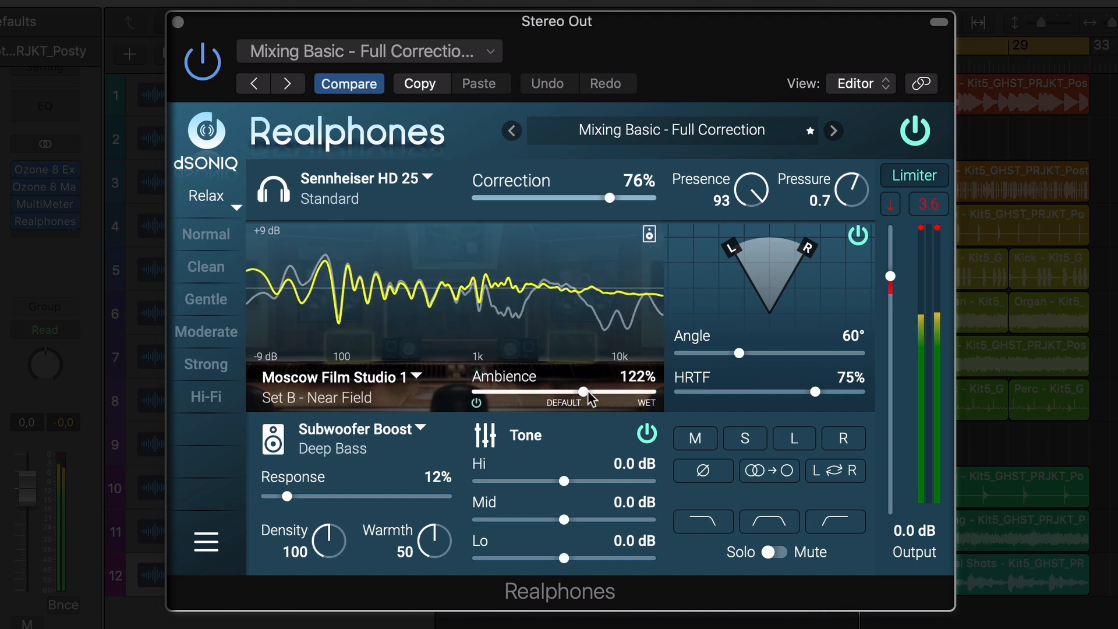
pyautogui.moveTo(588, 392); pyautogui.dragTo(535, 392)
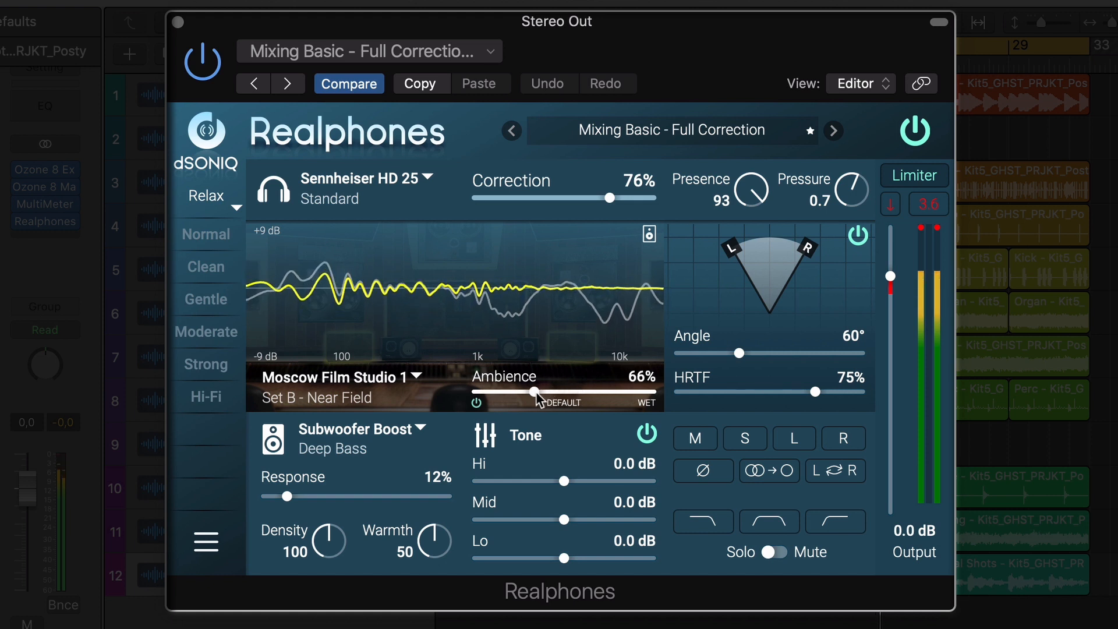
pyautogui.moveTo(537, 392); pyautogui.dragTo(533, 392)
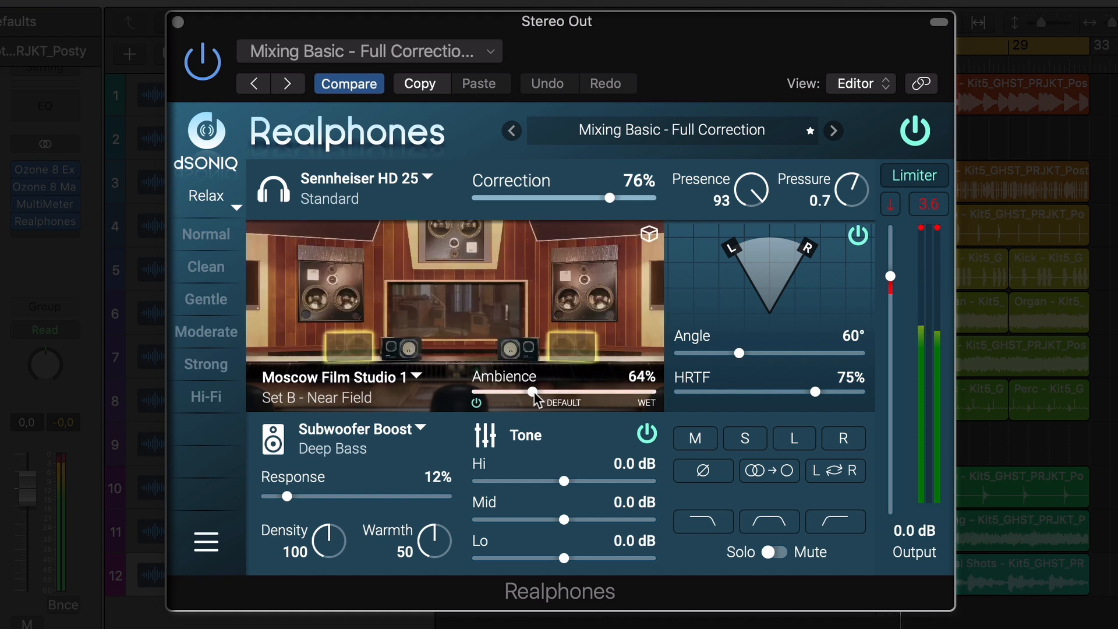
# Set stereo angle to 69° and tone bands to Hi +1.1, Mid +0.9, Lo +0.1 dB.
pyautogui.moveTo(740, 353); pyautogui.dragTo(765, 353)
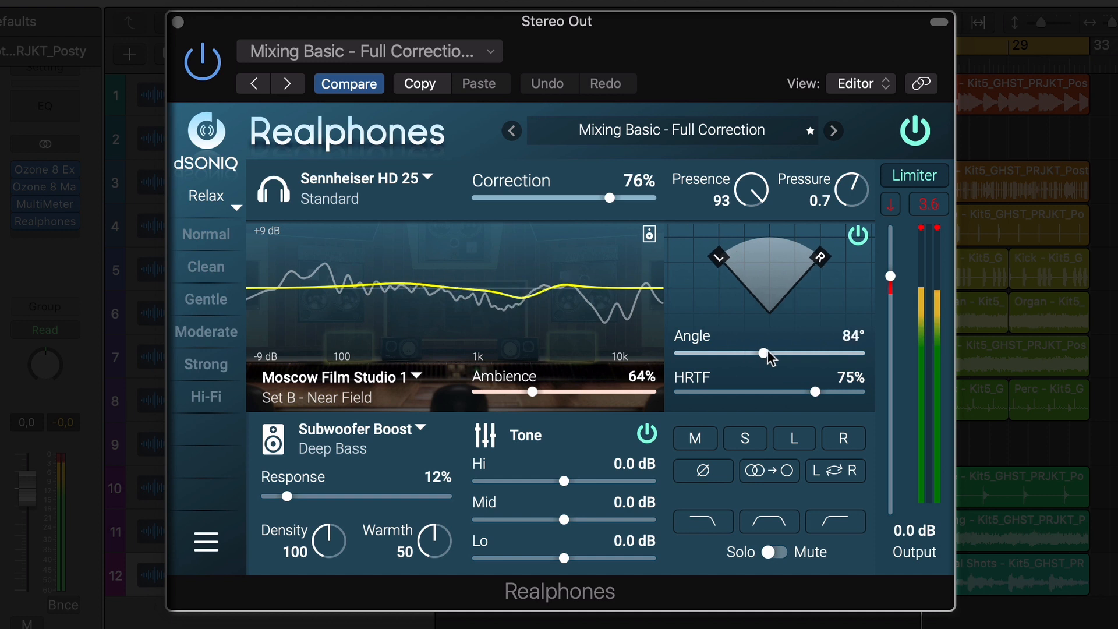
pyautogui.moveTo(775, 353); pyautogui.dragTo(749, 353)
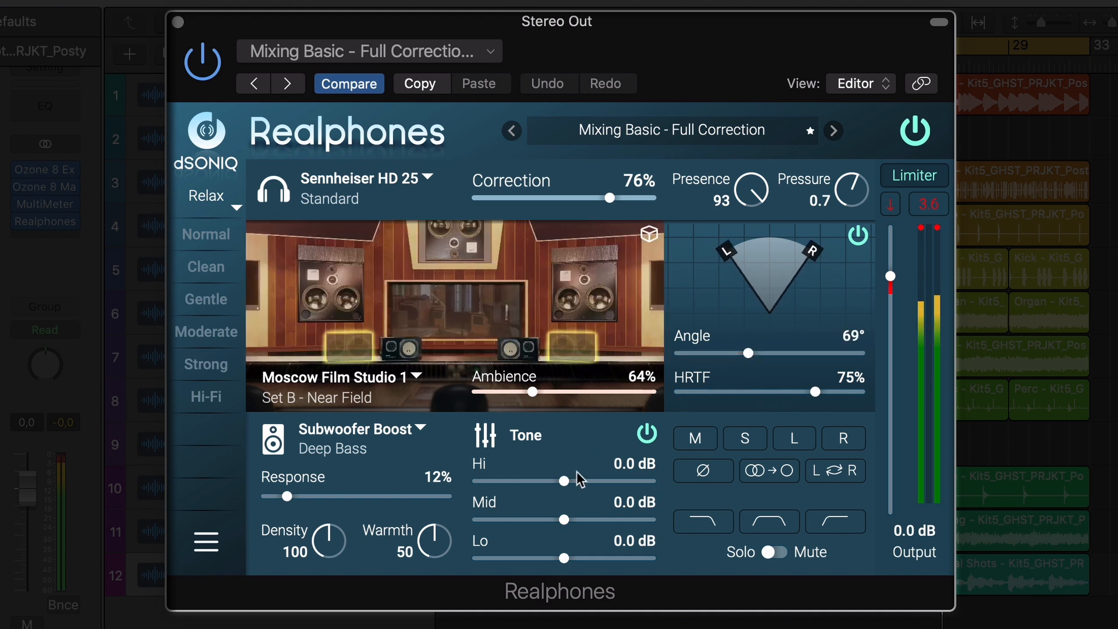
pyautogui.moveTo(540, 481); pyautogui.dragTo(583, 481)
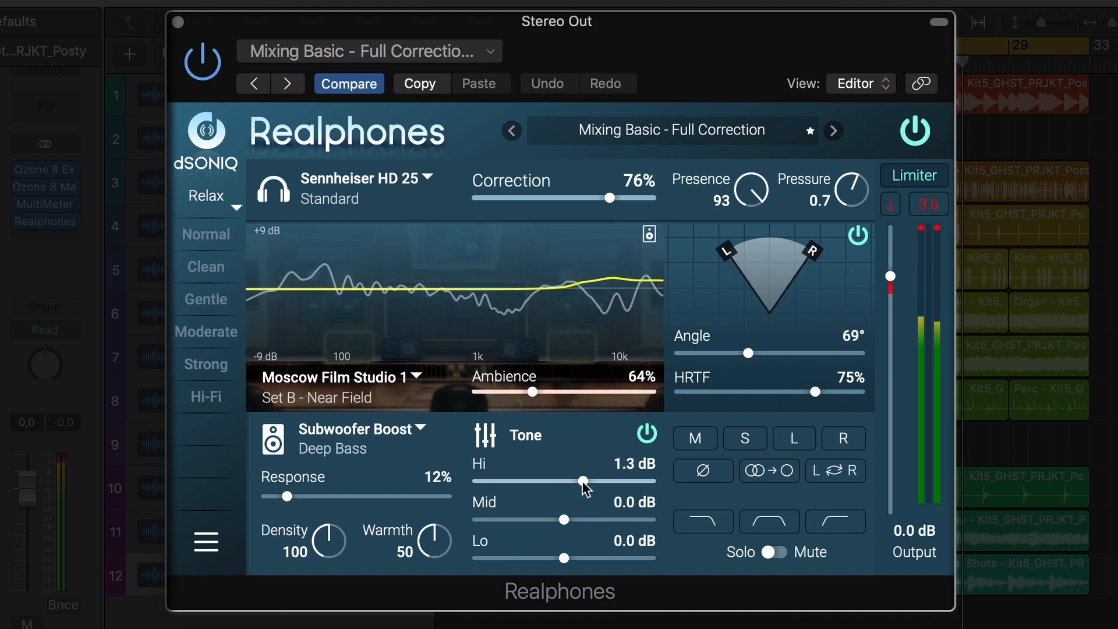
pyautogui.moveTo(565, 518); pyautogui.dragTo(565, 518)
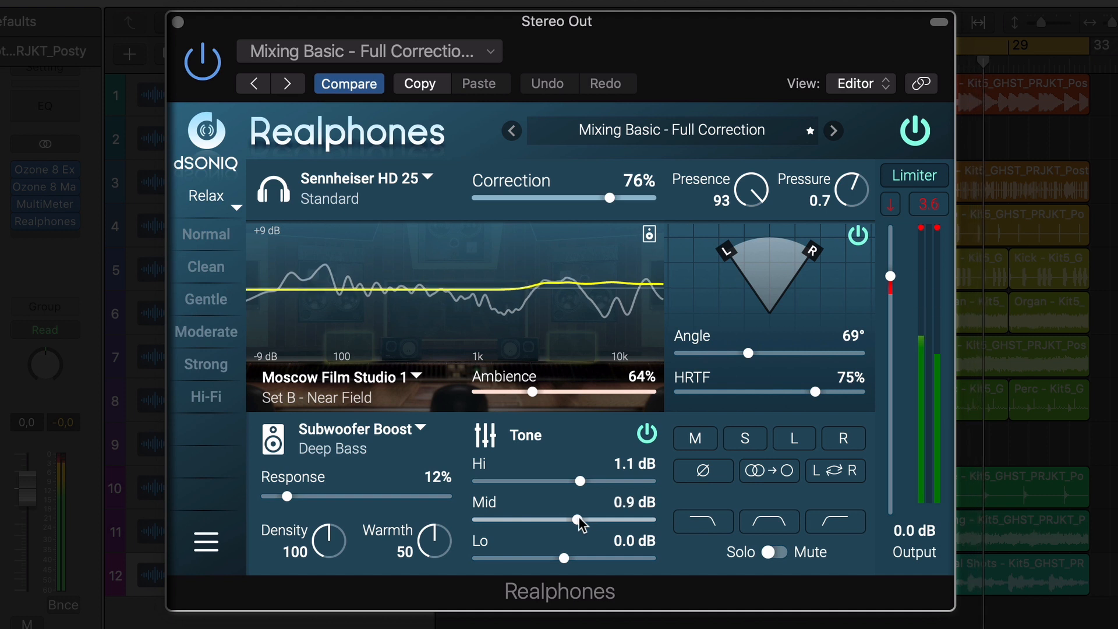
pyautogui.moveTo(567, 559); pyautogui.dragTo(533, 559)
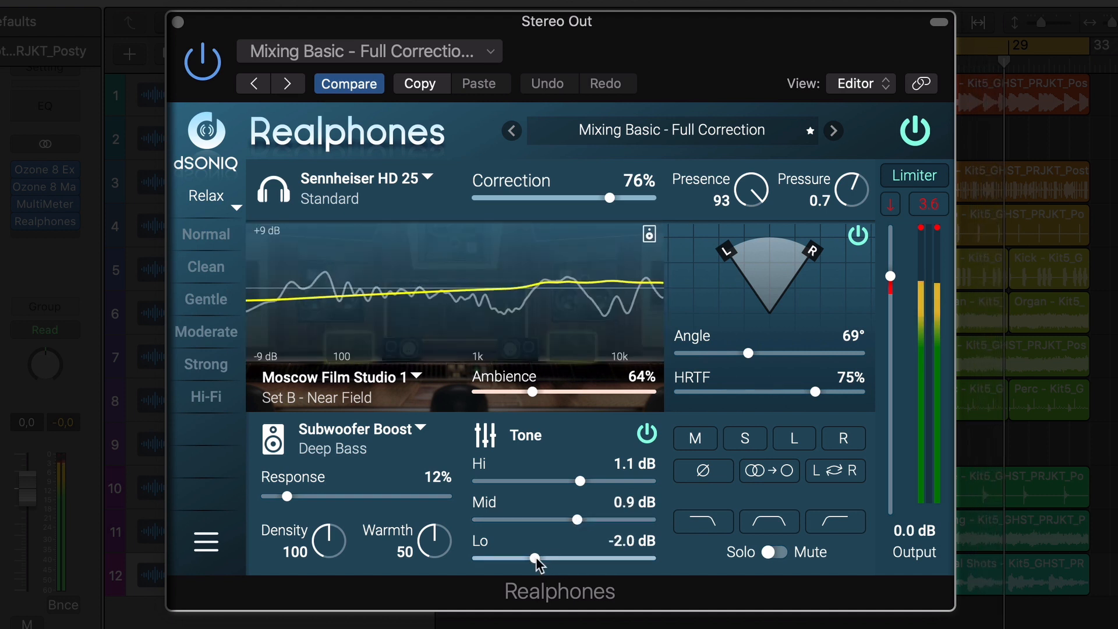
pyautogui.moveTo(534, 559); pyautogui.dragTo(574, 559)
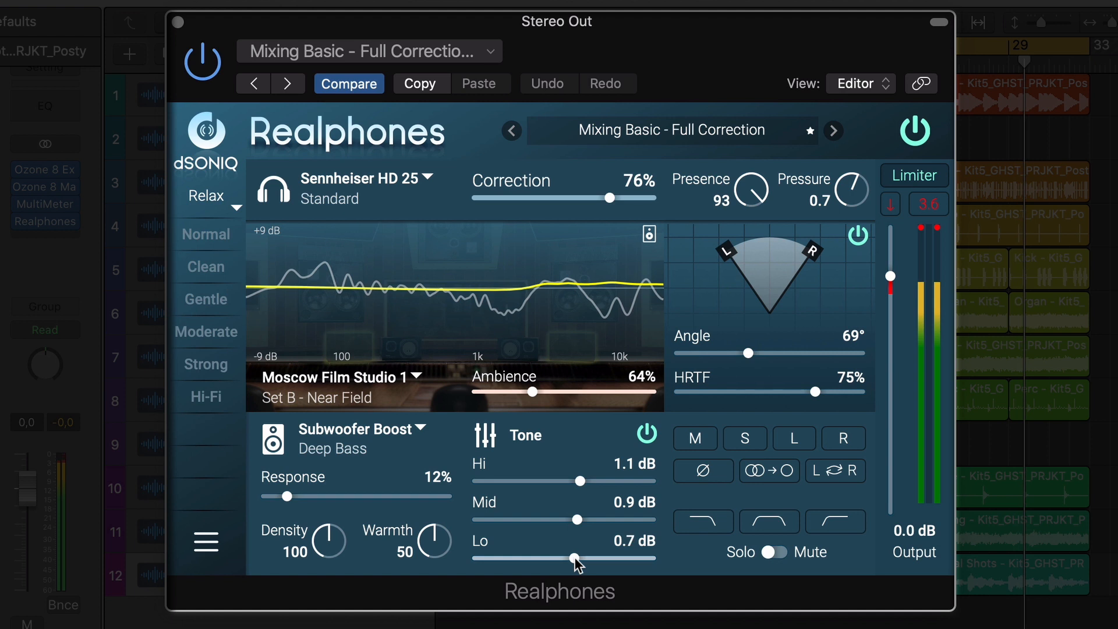
pyautogui.moveTo(574, 558); pyautogui.dragTo(569, 558)
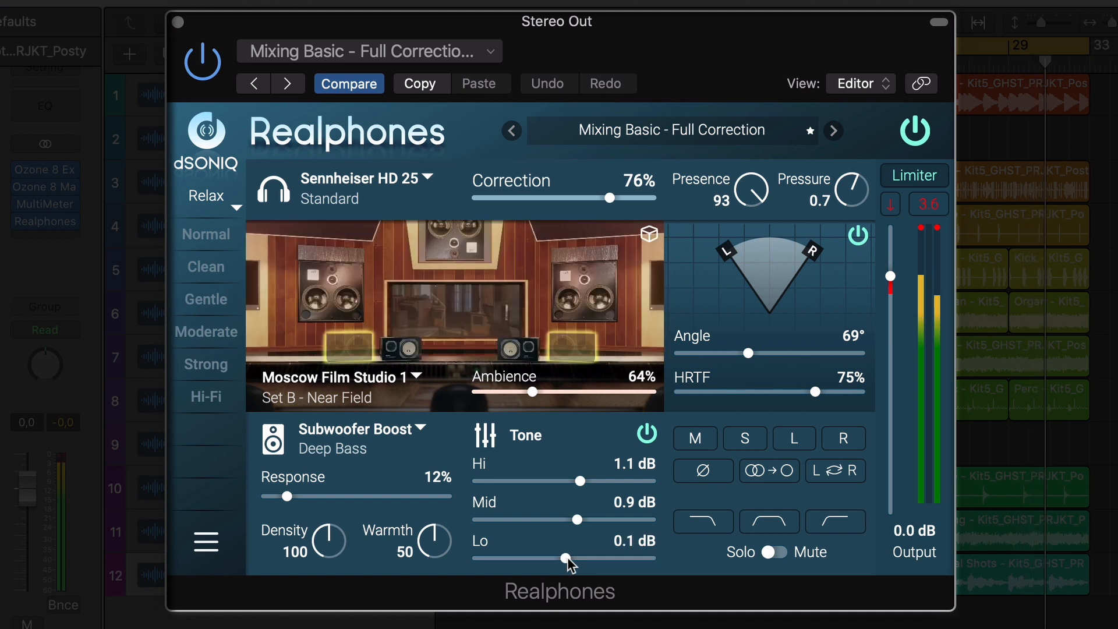
# Pick American 4.25" Cubes speakers and raise Density to 105.
pyautogui.click(363, 430)
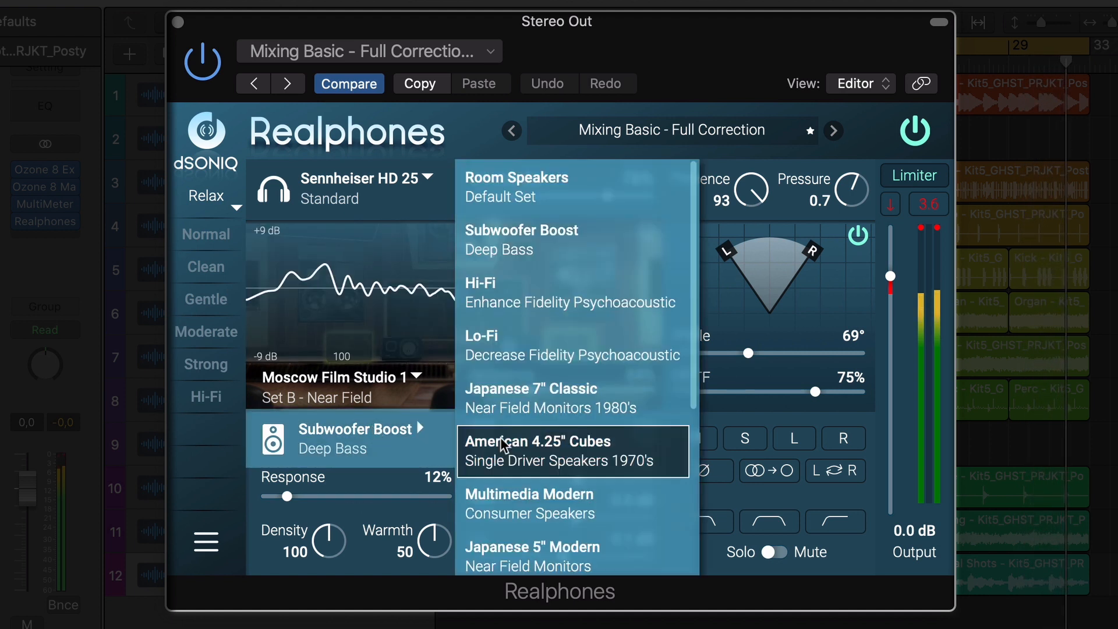
pyautogui.click(538, 450)
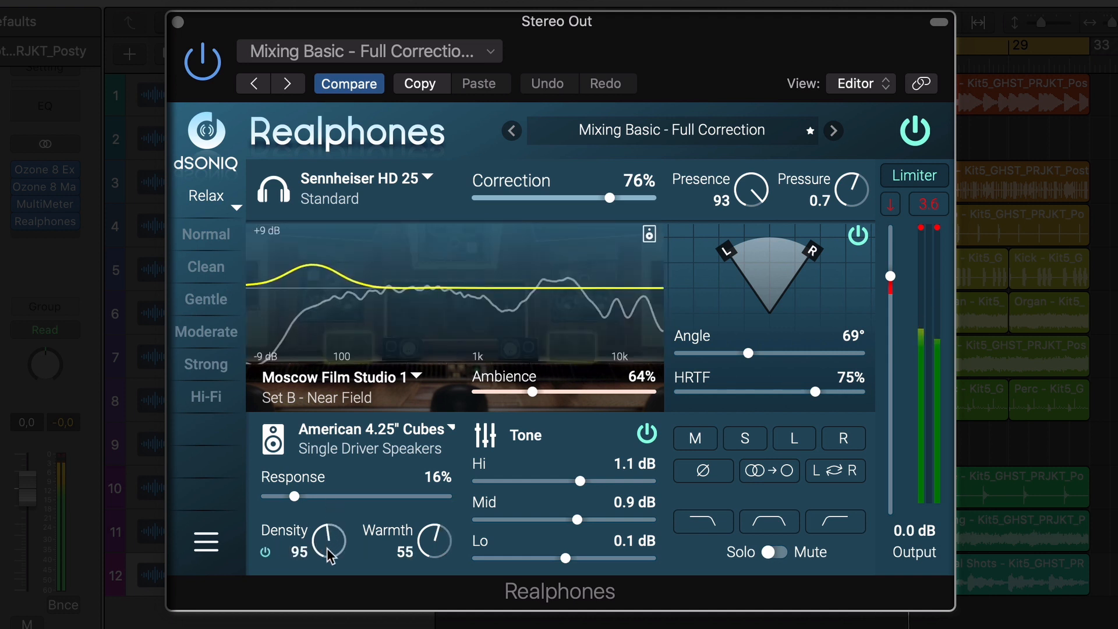
pyautogui.moveTo(328, 542); pyautogui.dragTo(327, 528)
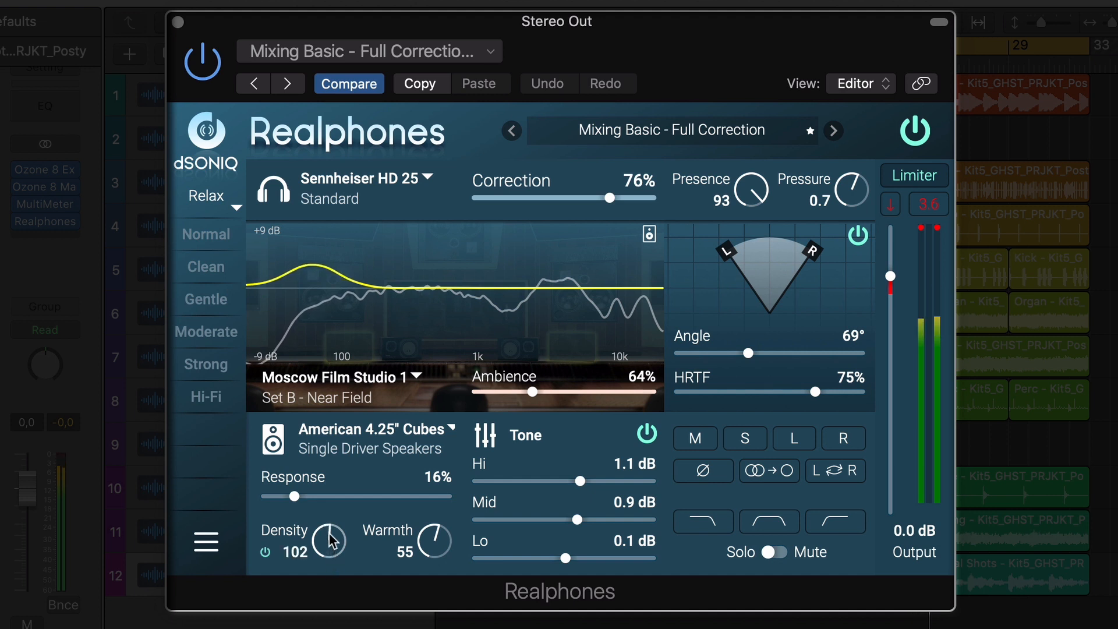
# Switch to British Broadcasting Classic monitors and settle Response at 36%.
pyautogui.click(374, 439)
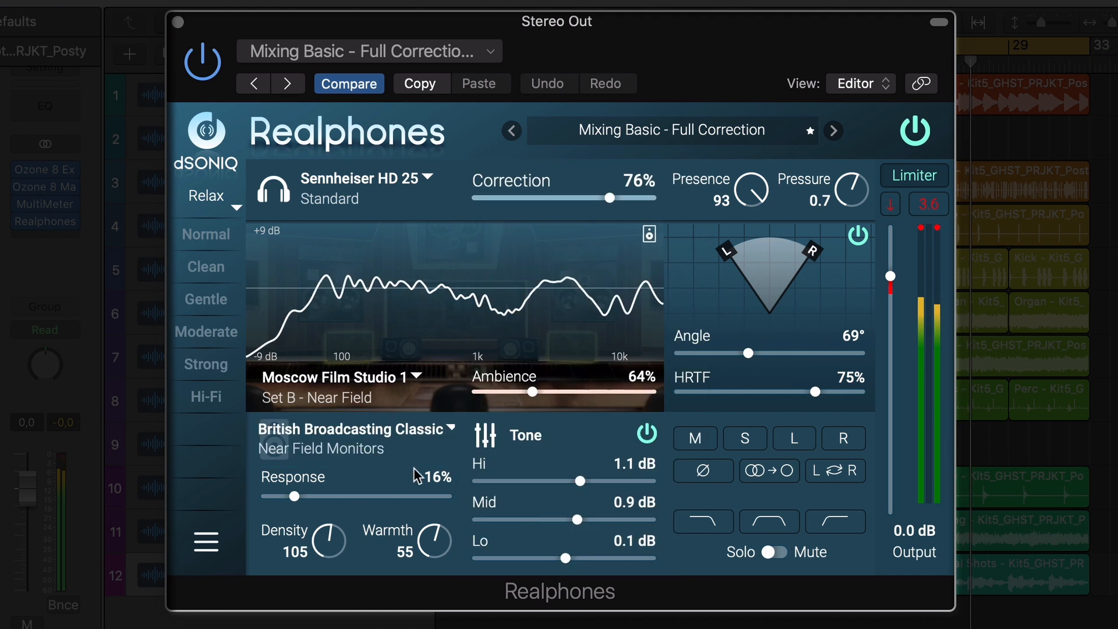
pyautogui.moveTo(292, 496); pyautogui.dragTo(375, 495)
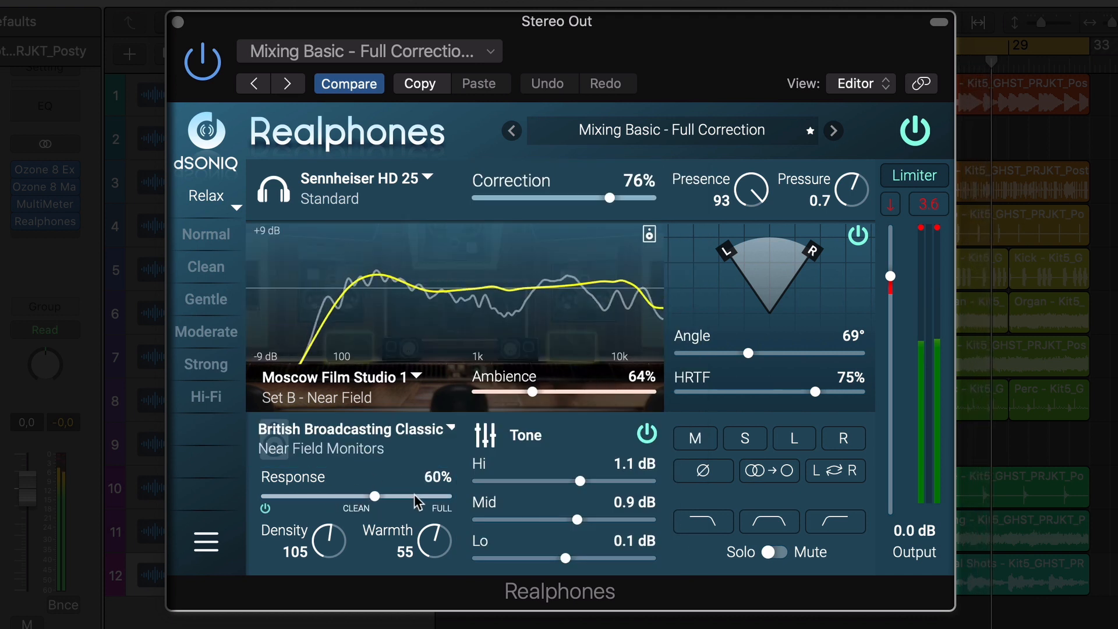
pyautogui.moveTo(376, 496); pyautogui.dragTo(428, 496)
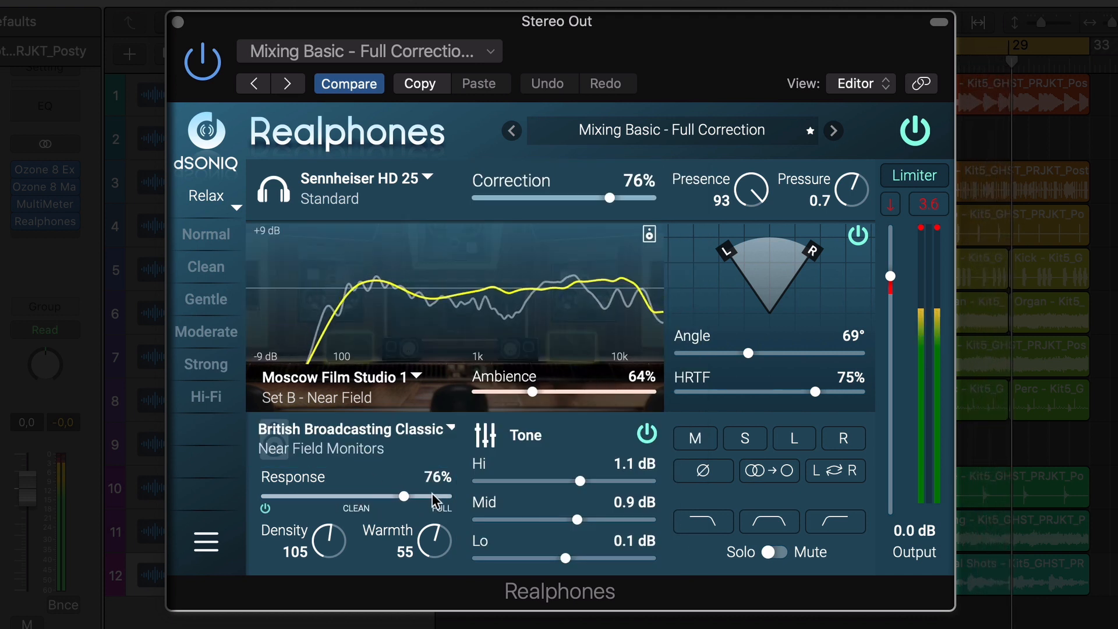
pyautogui.moveTo(405, 497); pyautogui.dragTo(328, 496)
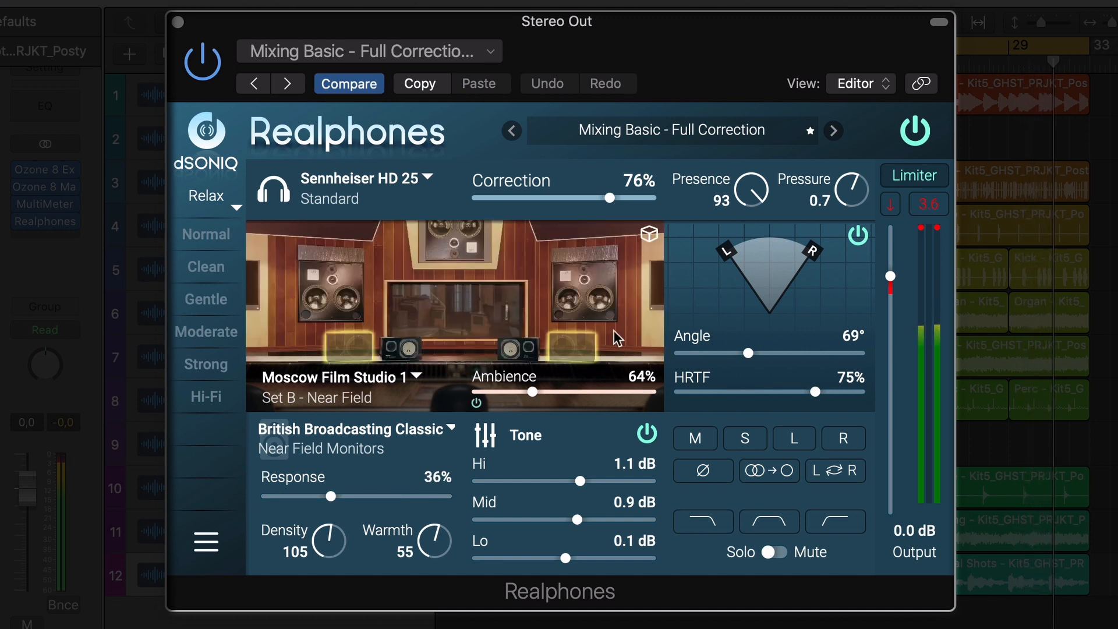
# Open the User preset browser listing Mixing Basic - Full Correction for saving.
pyautogui.click(672, 130)
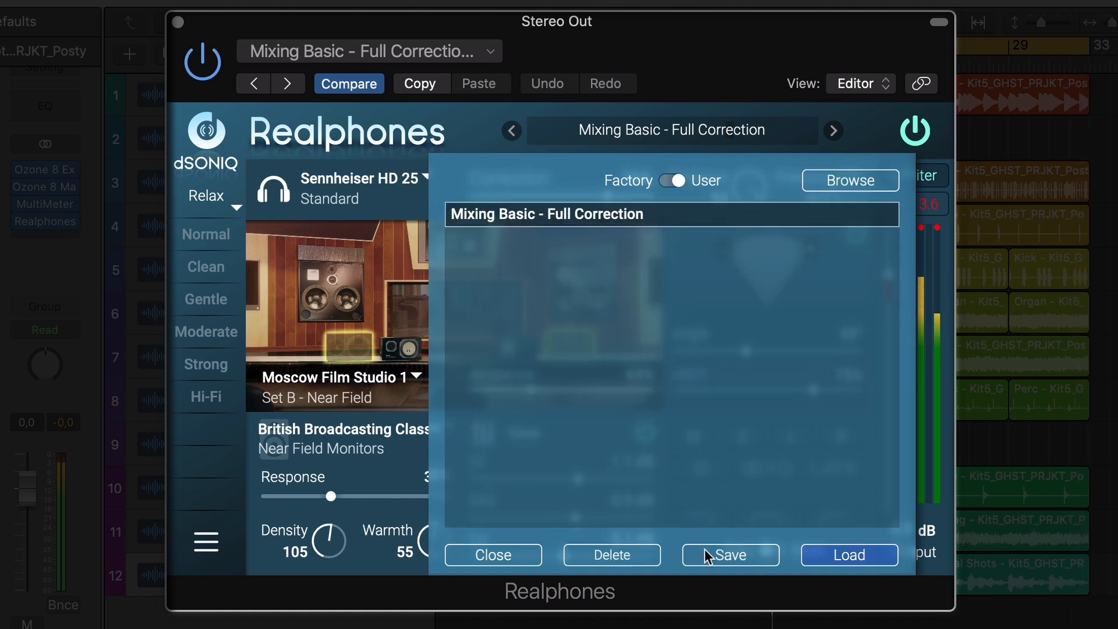
pyautogui.moveTo(582, 356)
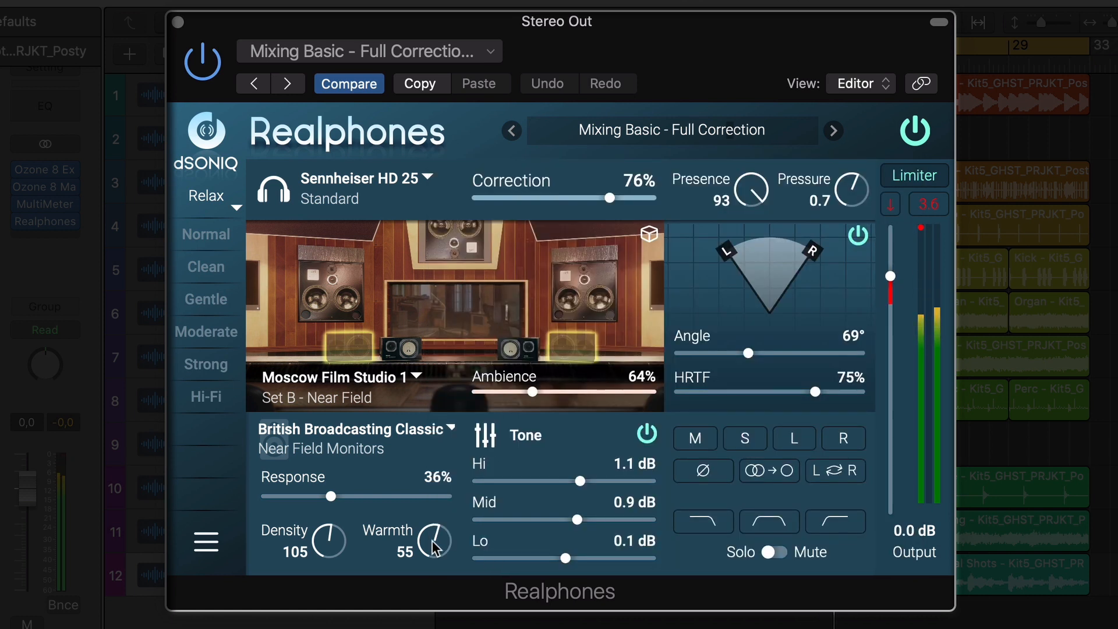
# Switch Realphones to the Mix snapshot set and recall its Near, Far and Sub snapshots.
pyautogui.click(208, 197)
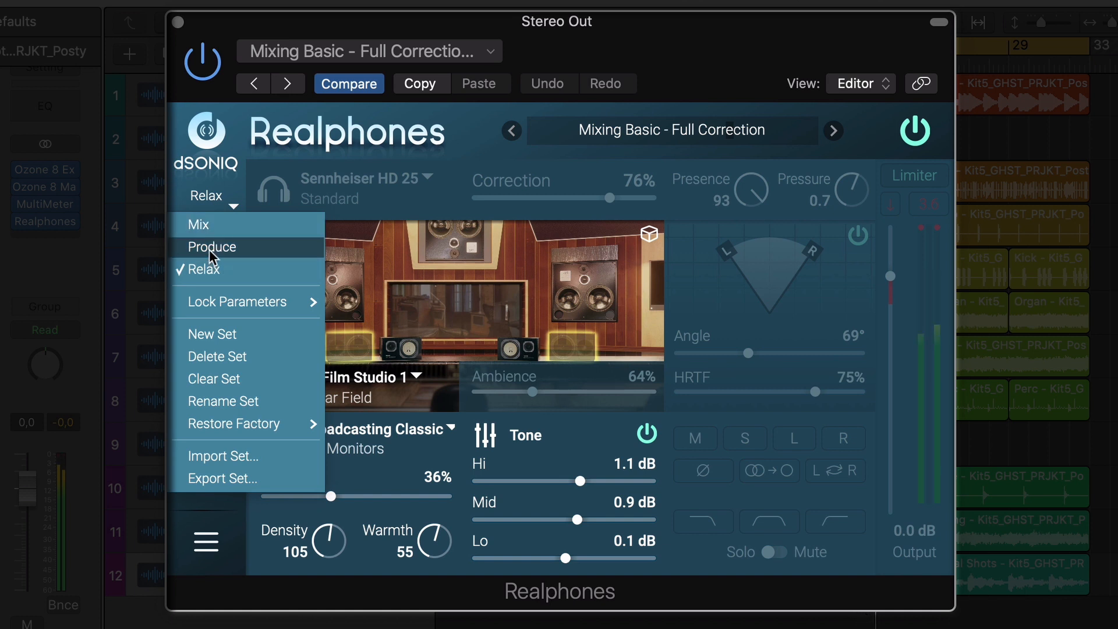
pyautogui.moveTo(210, 235)
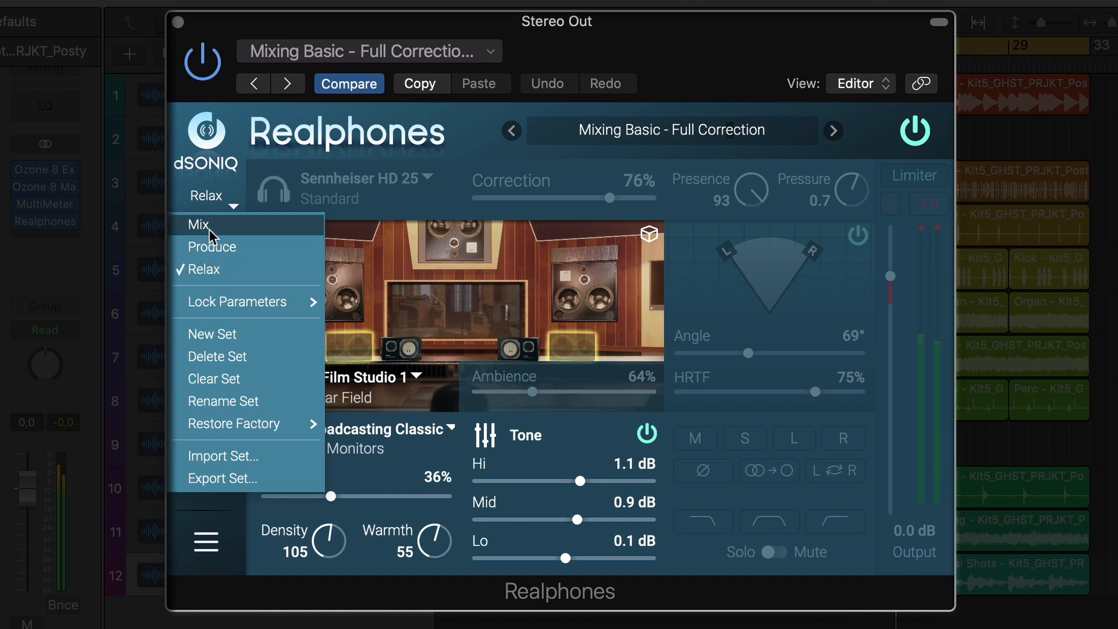
pyautogui.click(199, 225)
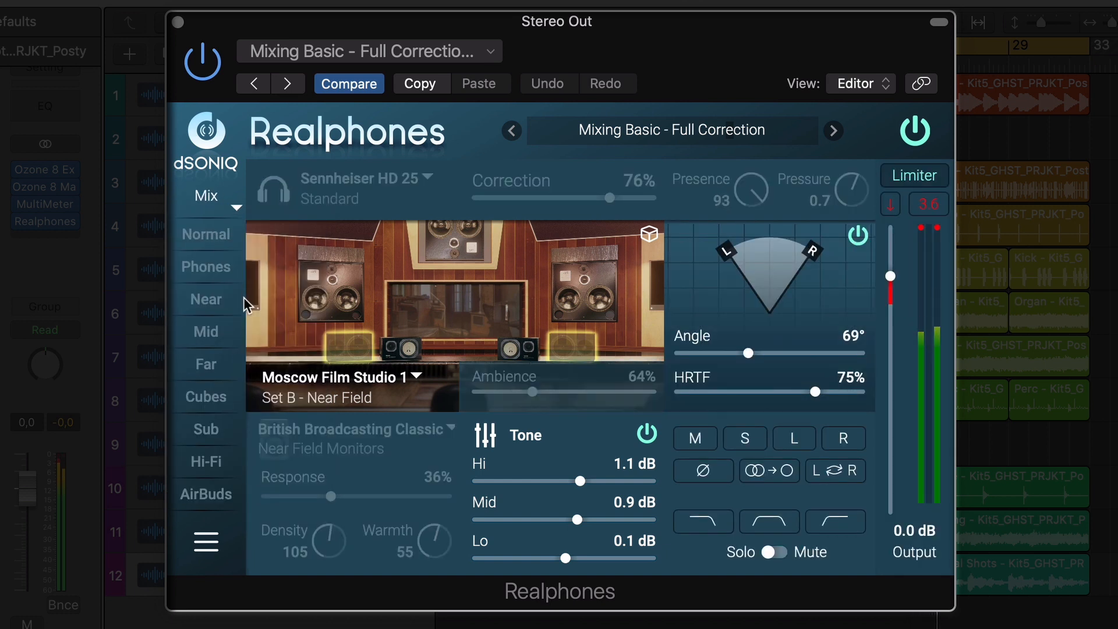
pyautogui.click(206, 299)
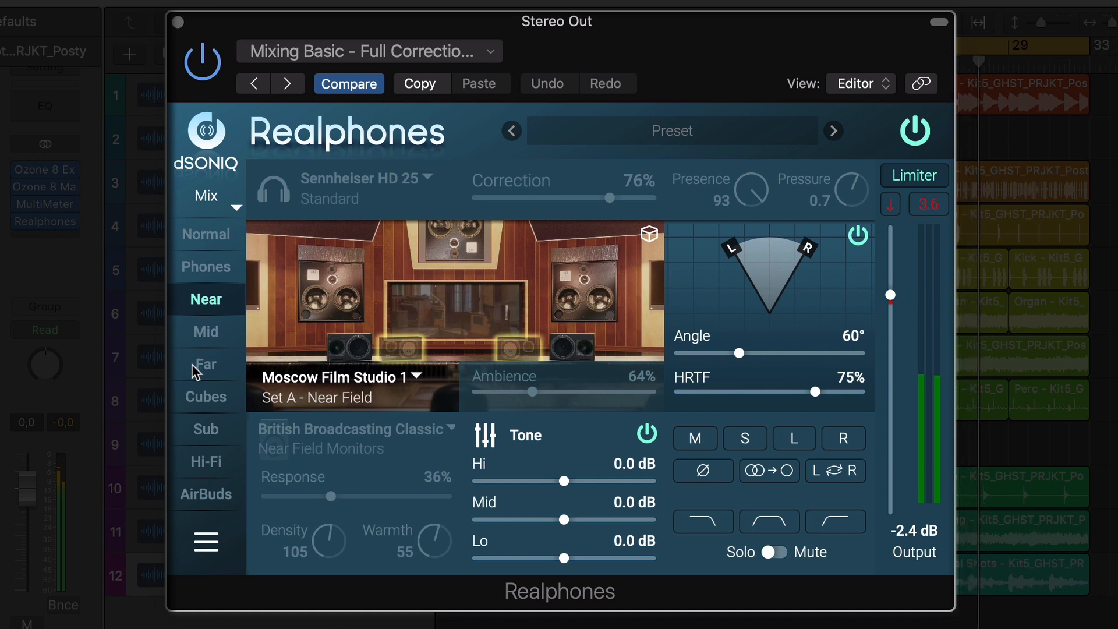
pyautogui.click(206, 364)
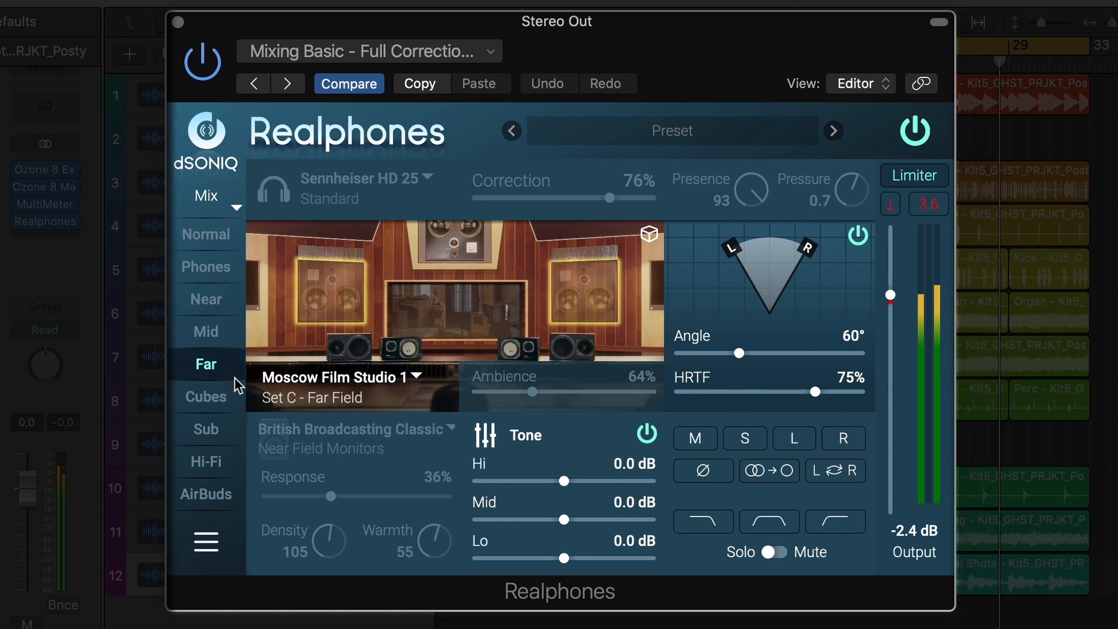
pyautogui.click(206, 363)
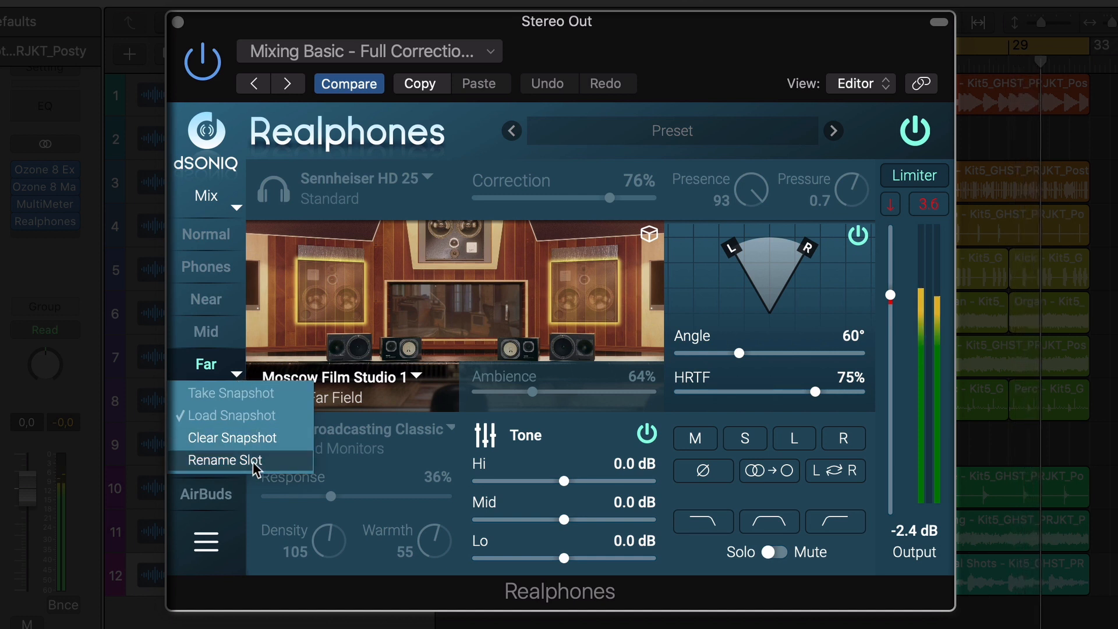
pyautogui.click(229, 211)
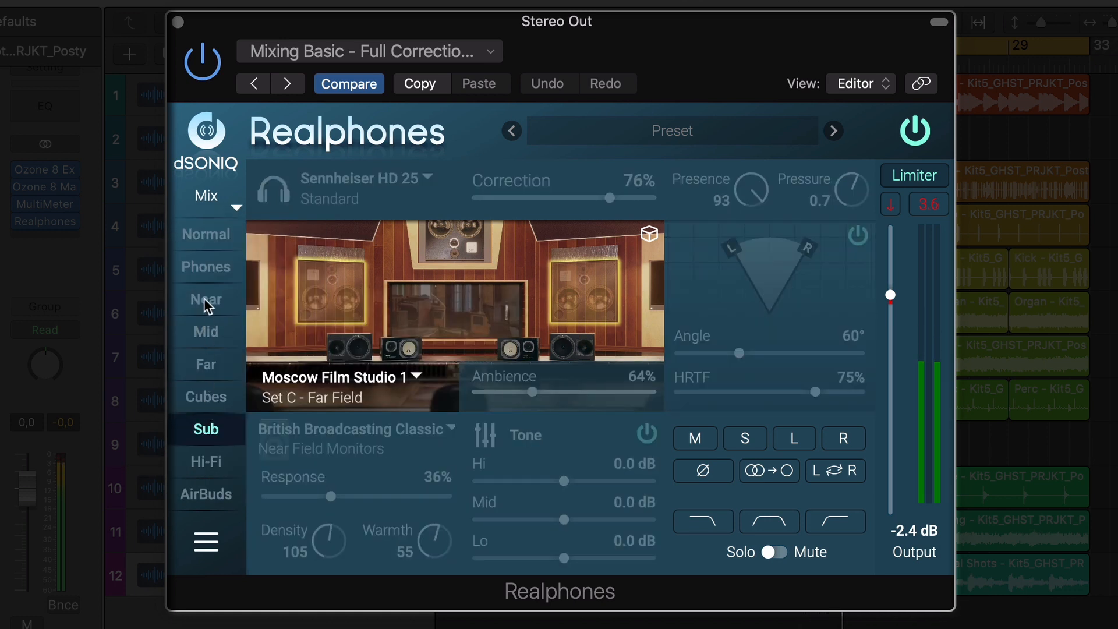
pyautogui.click(671, 131)
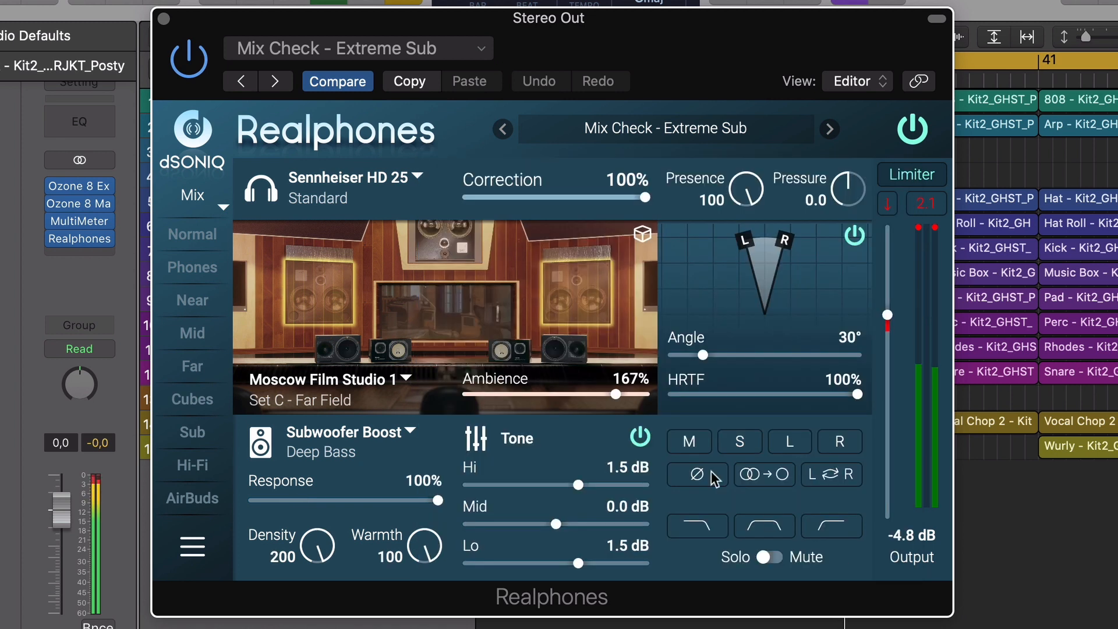
# Advance to Mix Check - Portable Device, then select Enjoy Music - Strong Enhancement in the browser.
pyautogui.click(828, 130)
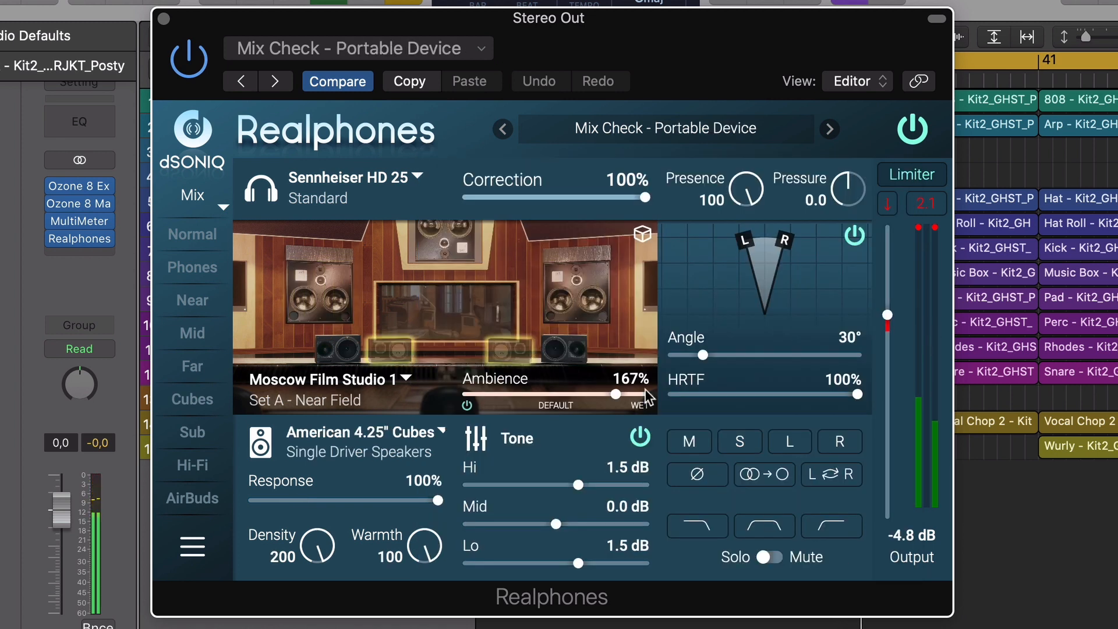
pyautogui.click(665, 129)
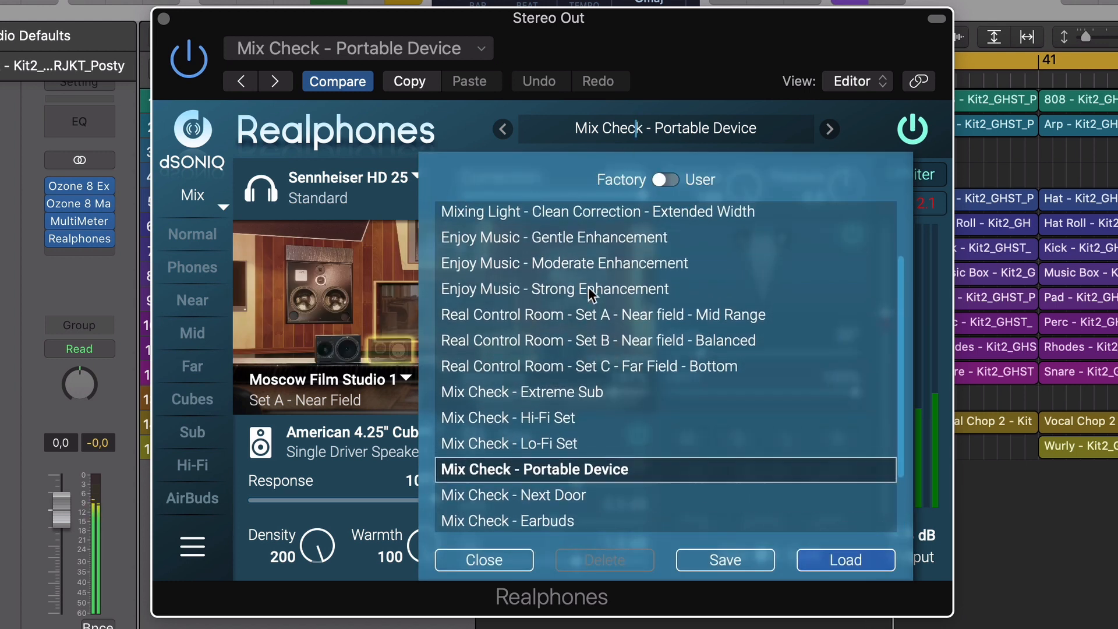
pyautogui.click(555, 289)
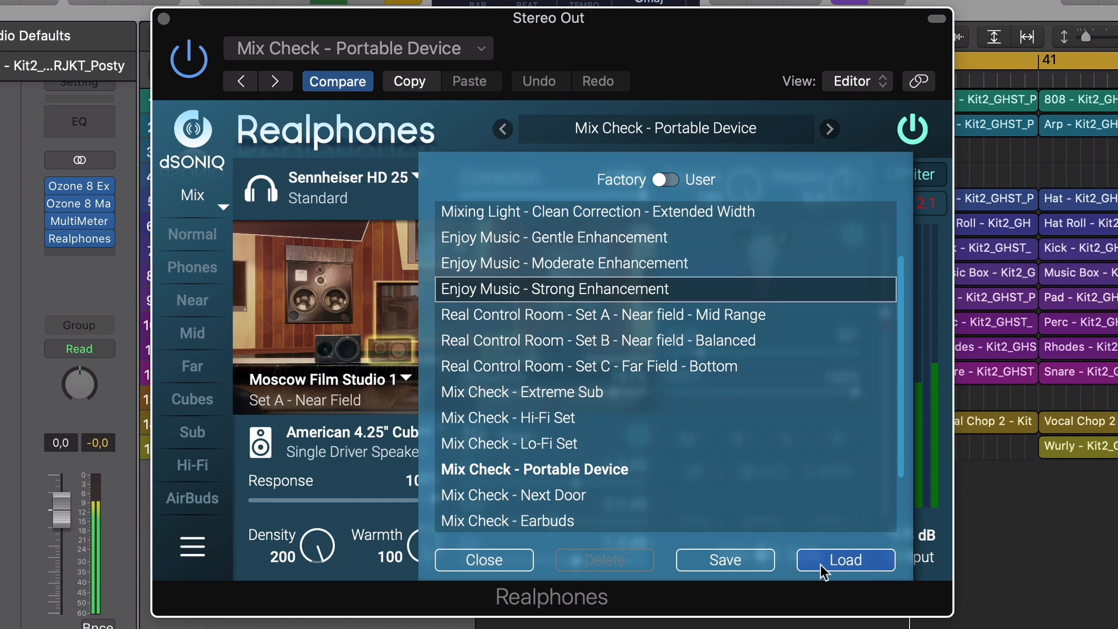
# Load Enjoy Music - Strong Enhancement with 72% correction, 73° angle, Hi 1.4, Mid -0.7, Lo 0.0 dB.
pyautogui.click(845, 559)
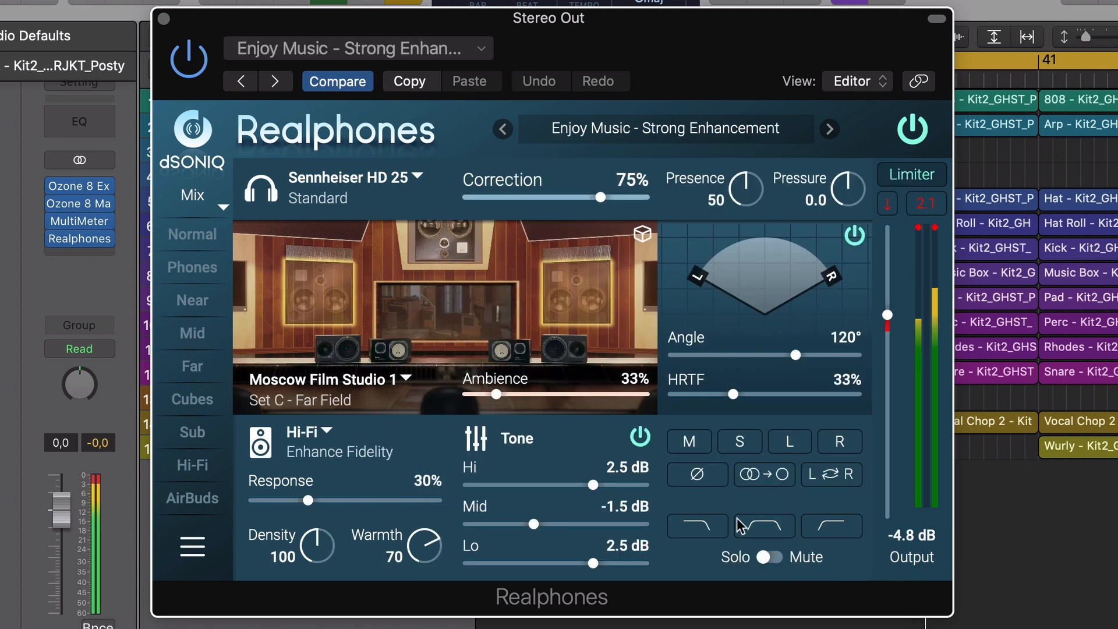
pyautogui.moveTo(594, 196); pyautogui.dragTo(617, 197)
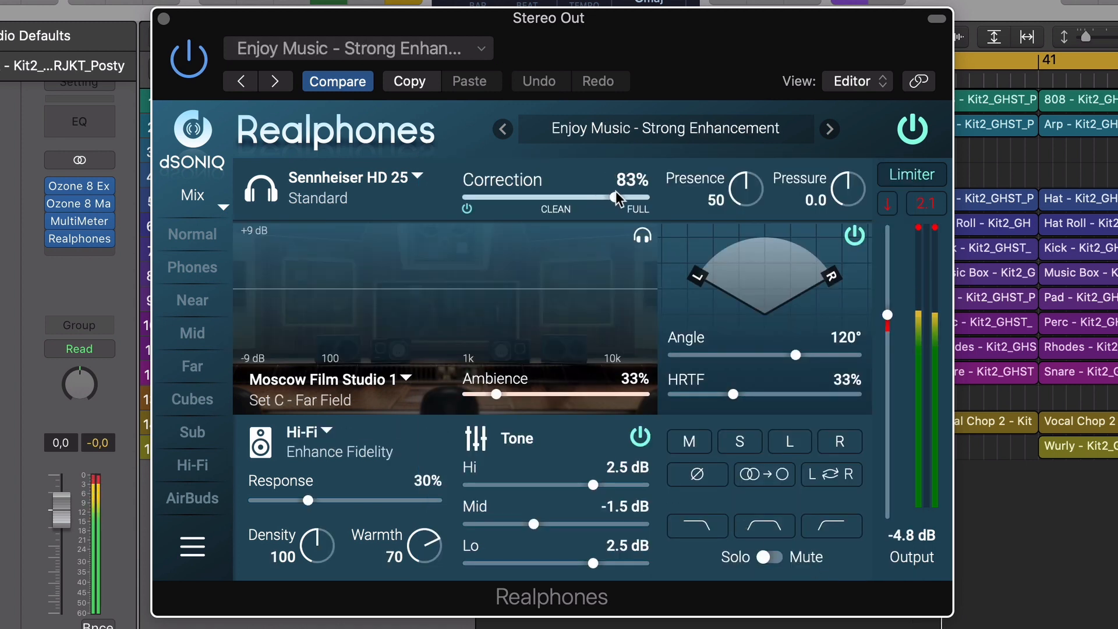
pyautogui.moveTo(617, 197); pyautogui.dragTo(595, 198)
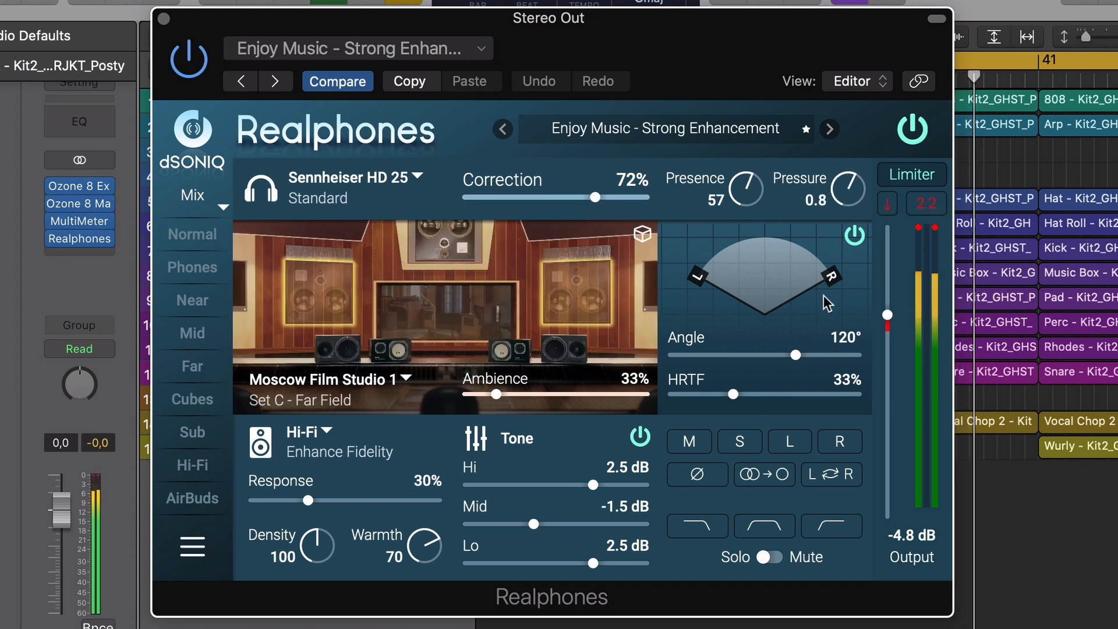
pyautogui.moveTo(791, 354); pyautogui.dragTo(747, 354)
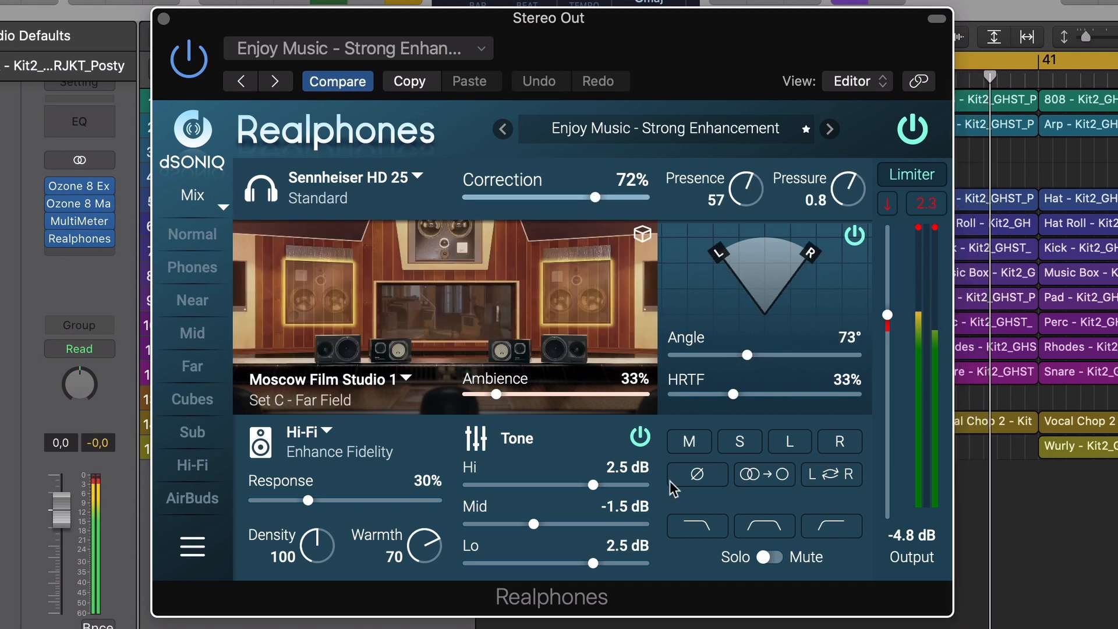
pyautogui.moveTo(599, 485); pyautogui.dragTo(574, 485)
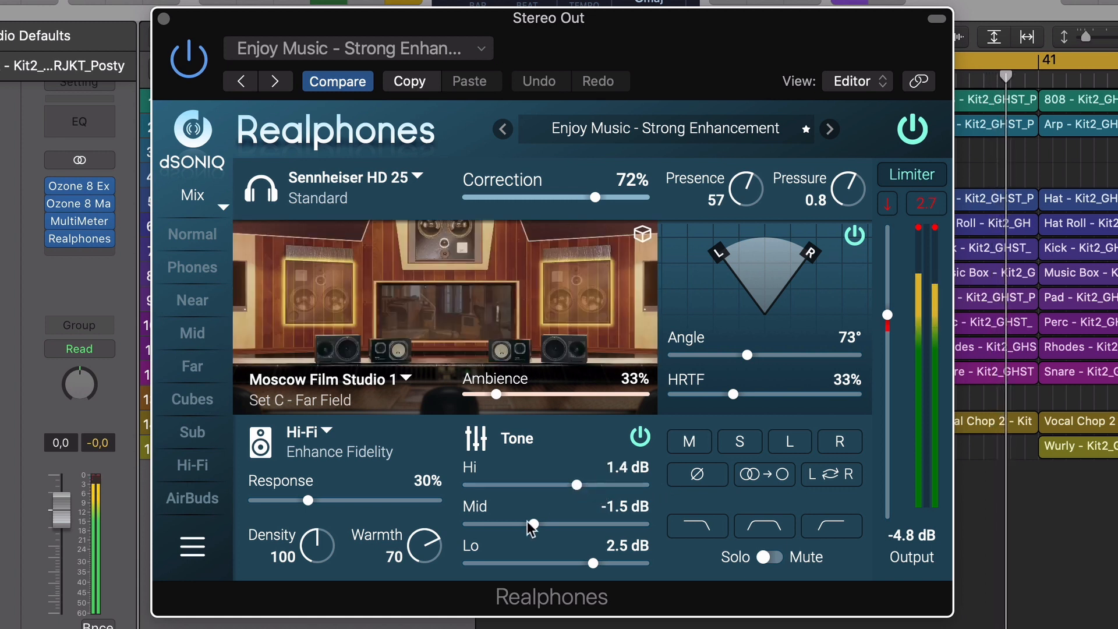
pyautogui.moveTo(535, 524); pyautogui.dragTo(546, 524)
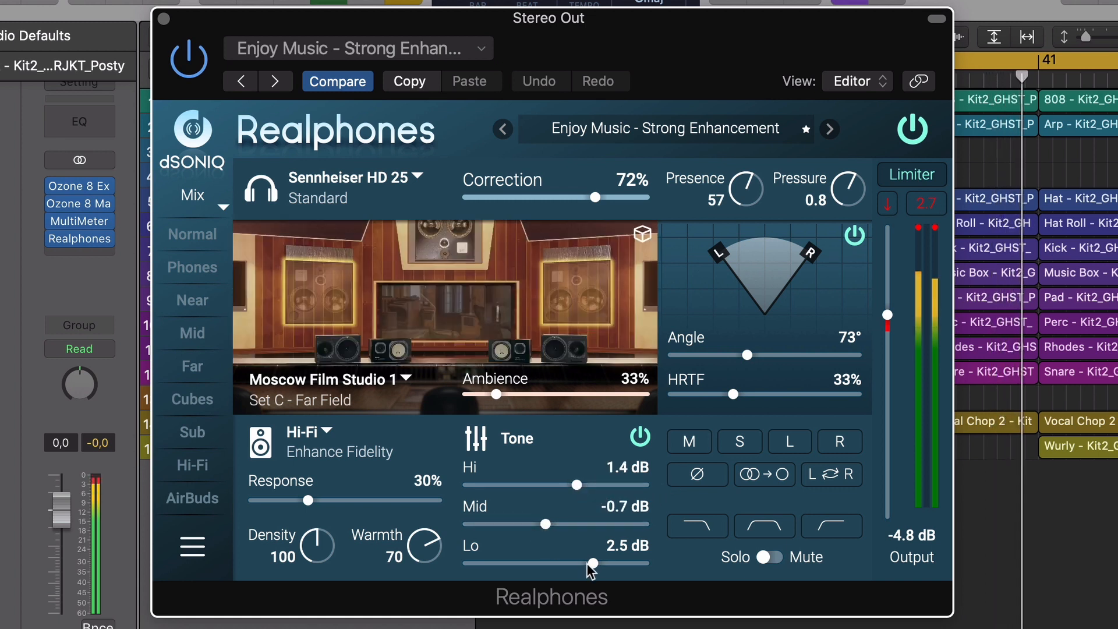
pyautogui.moveTo(593, 564); pyautogui.dragTo(556, 563)
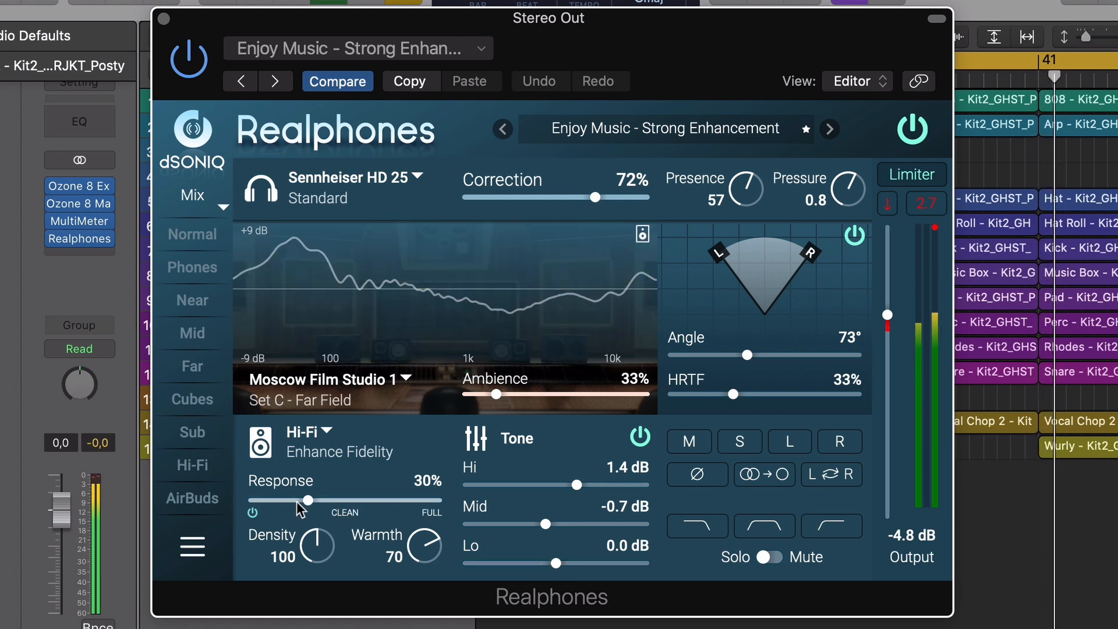
# Switch speakers to American 4.25" Cubes with 21% response.
pyautogui.moveTo(307, 499); pyautogui.dragTo(296, 499)
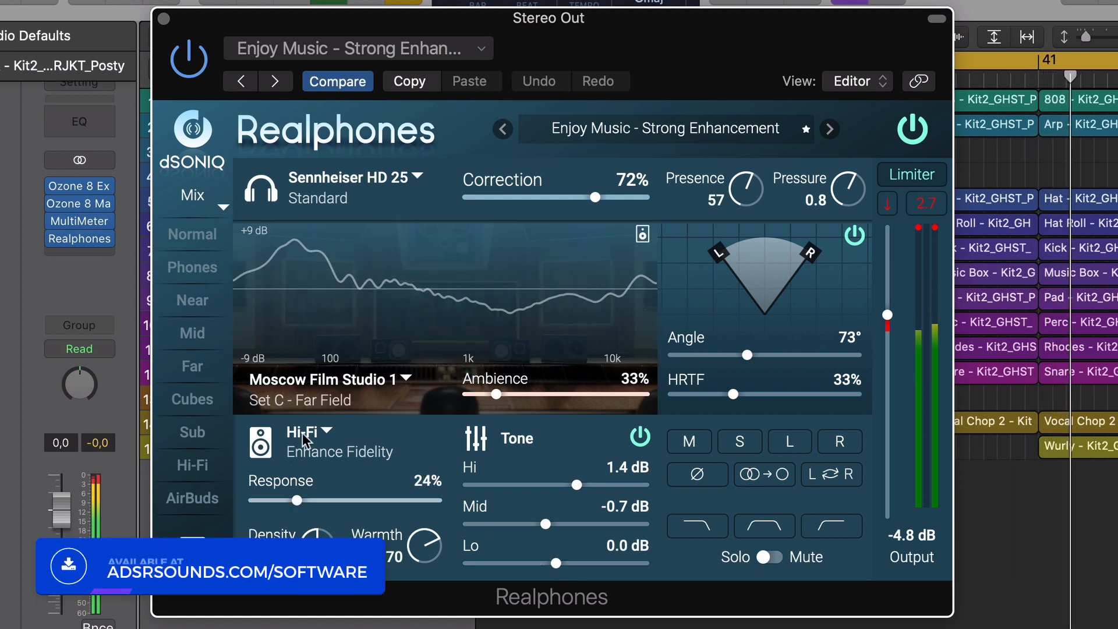
pyautogui.click(325, 432)
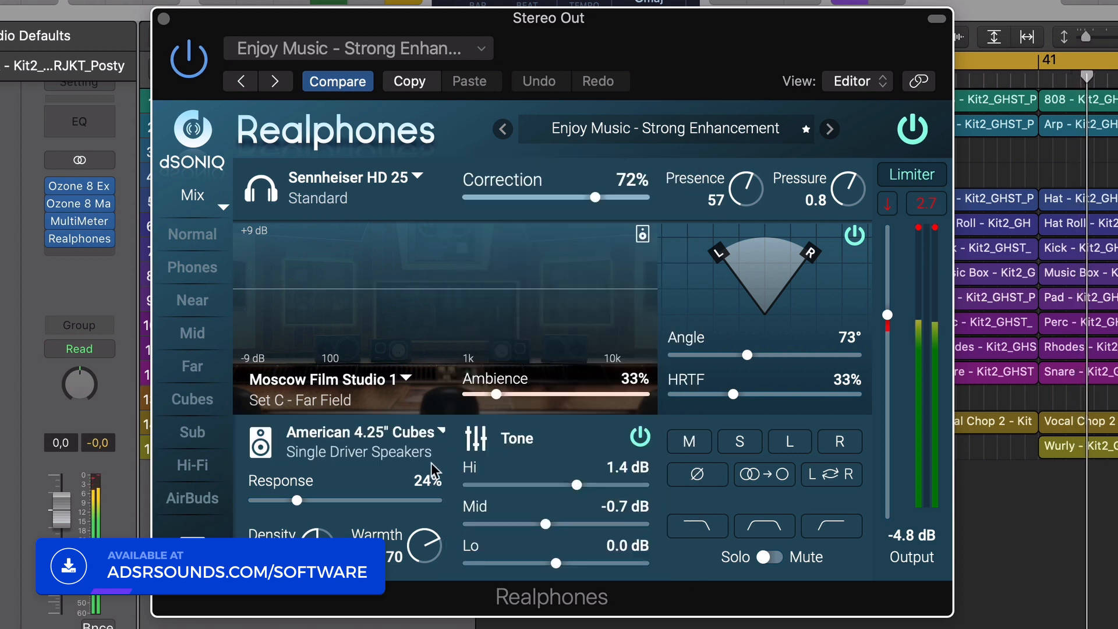
pyautogui.moveTo(299, 499); pyautogui.dragTo(285, 499)
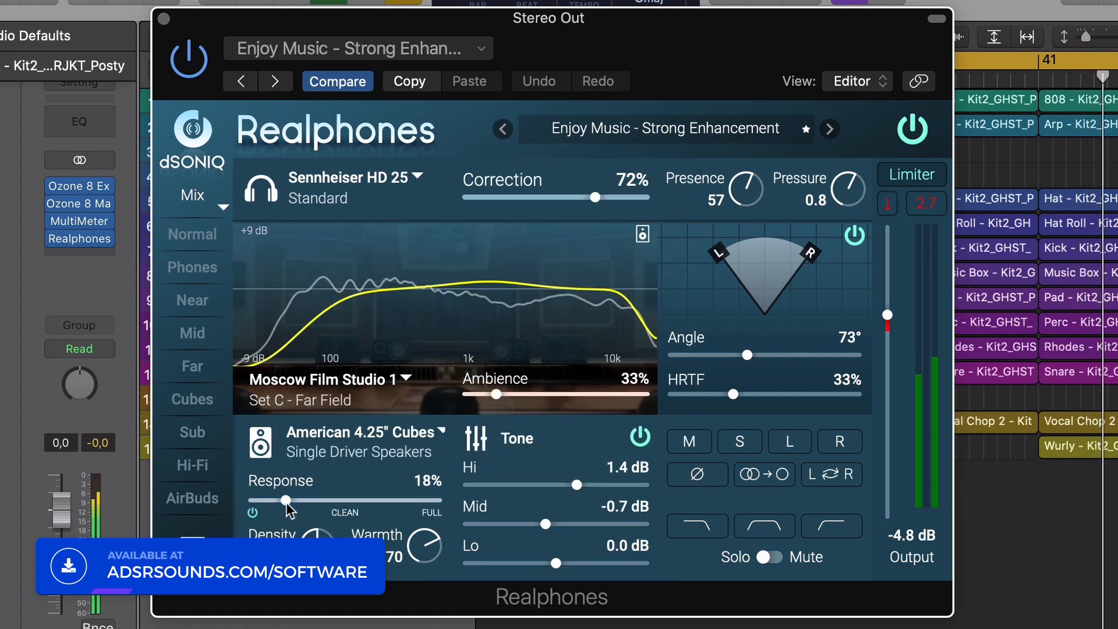
pyautogui.moveTo(285, 499); pyautogui.dragTo(289, 499)
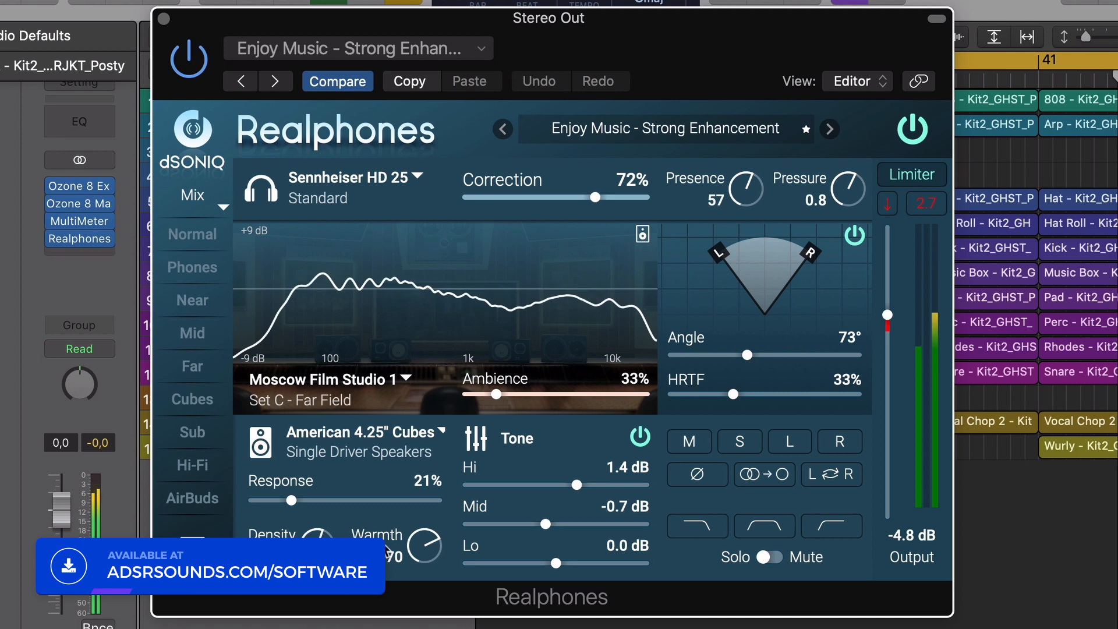